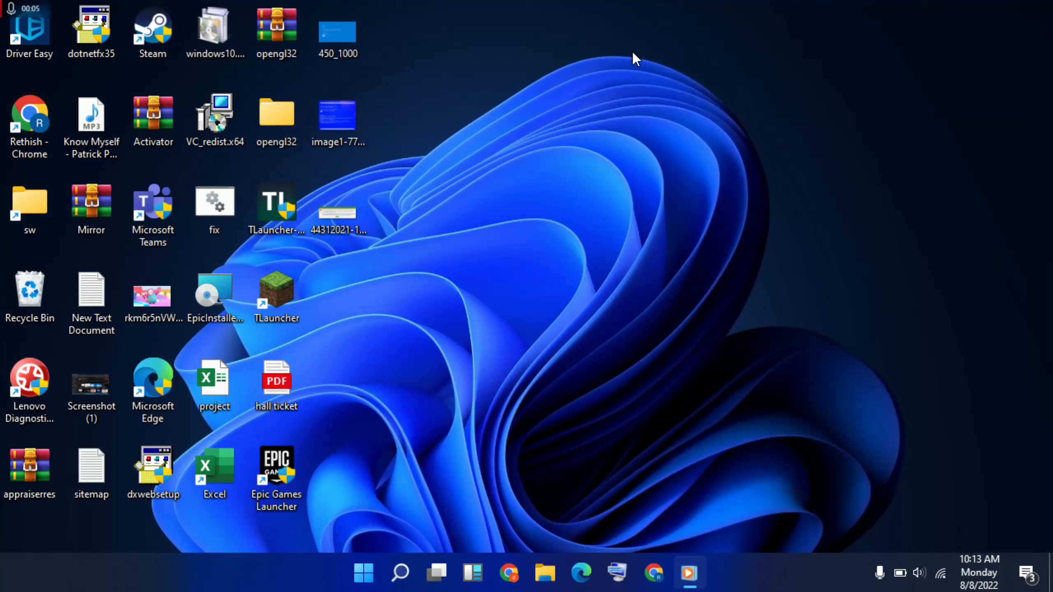
{"action": "mouse_move", "coordinate": [361, 531]}
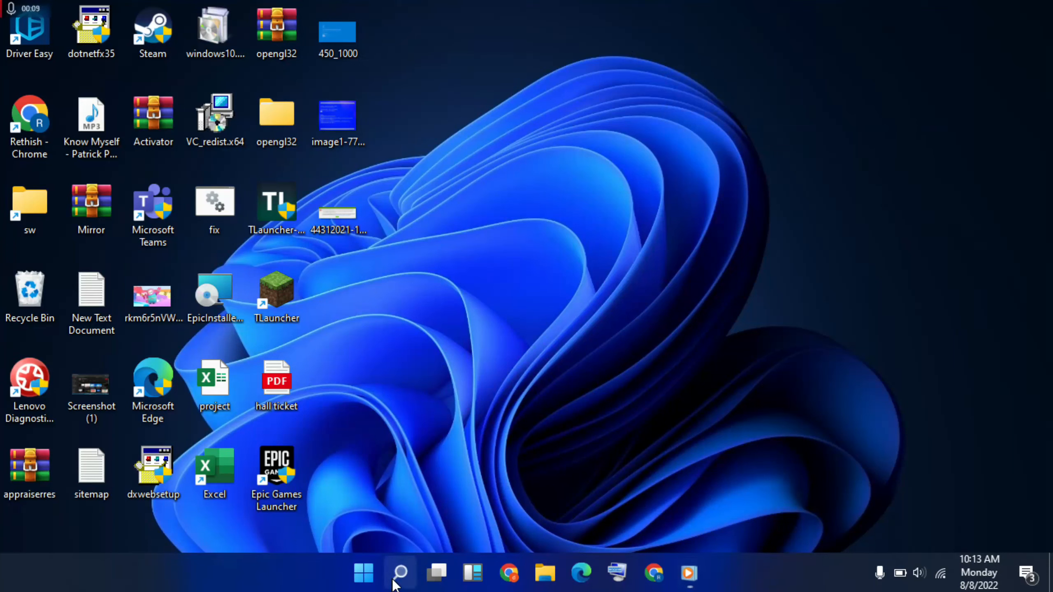
- Search the taskbar for 'settings' to find the Settings app
{"action": "left_click", "coordinate": [400, 574]}
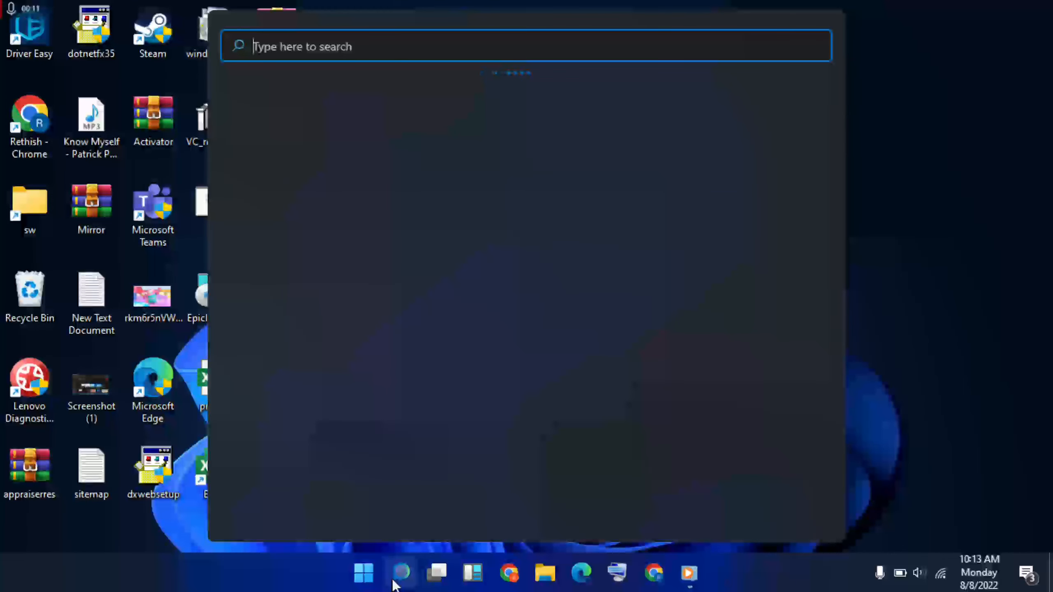
{"action": "type", "text": "sett"}
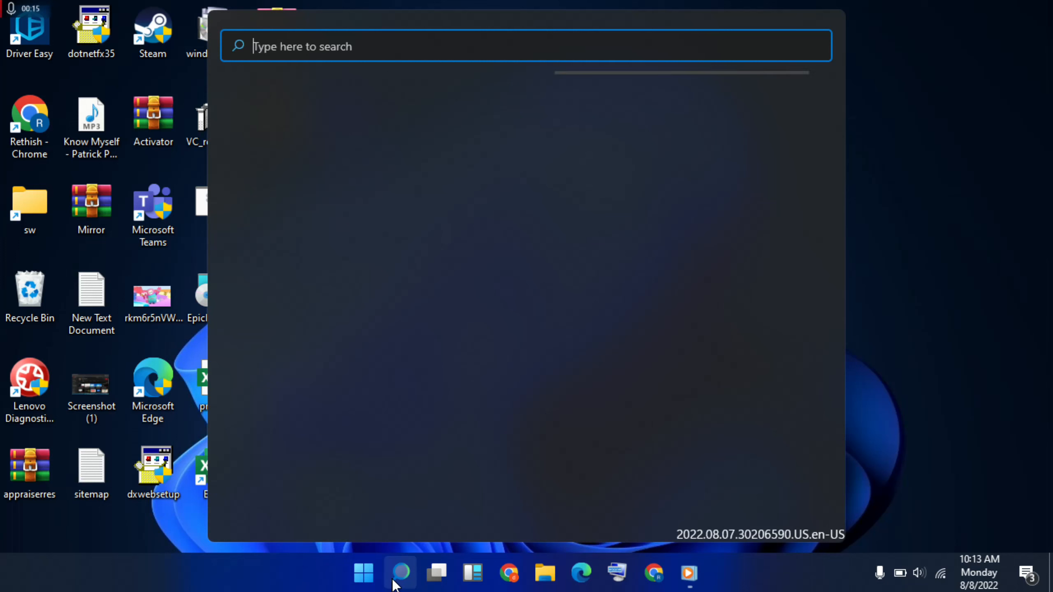
{"action": "type", "text": "s"}
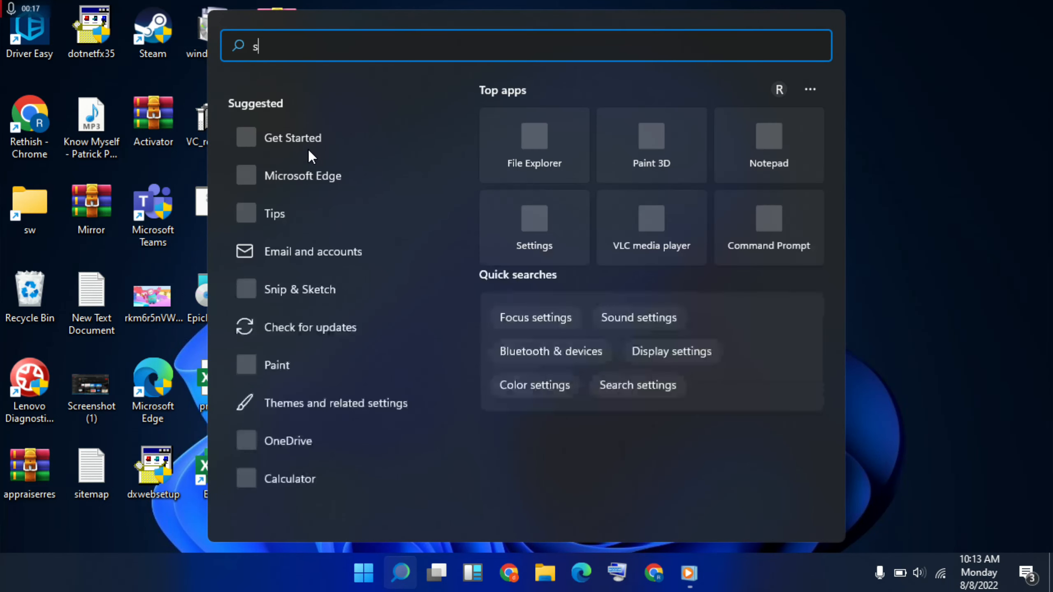
{"action": "type", "text": "etting"}
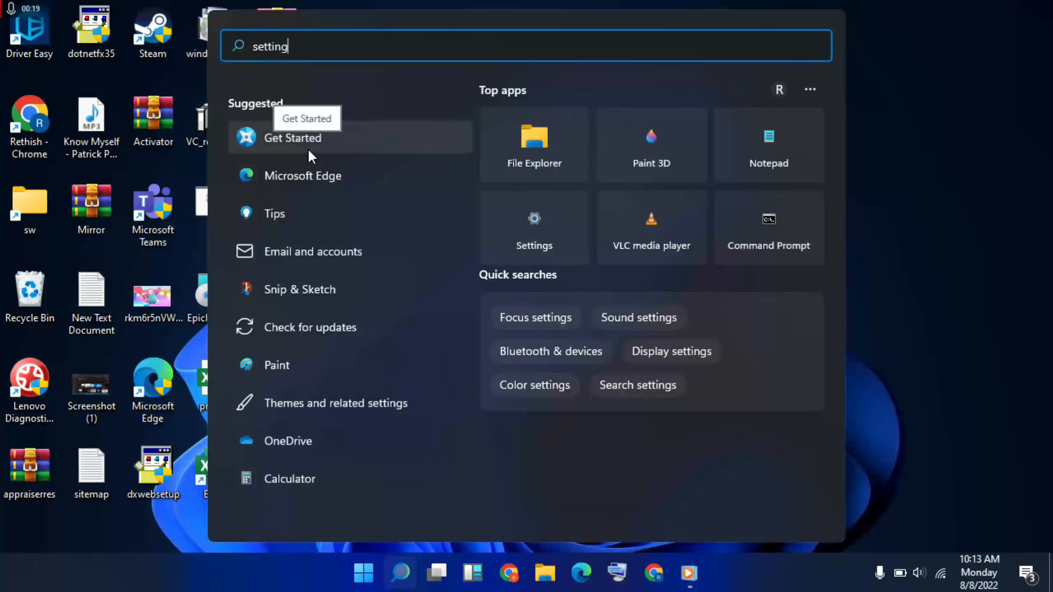
{"action": "type", "text": "s"}
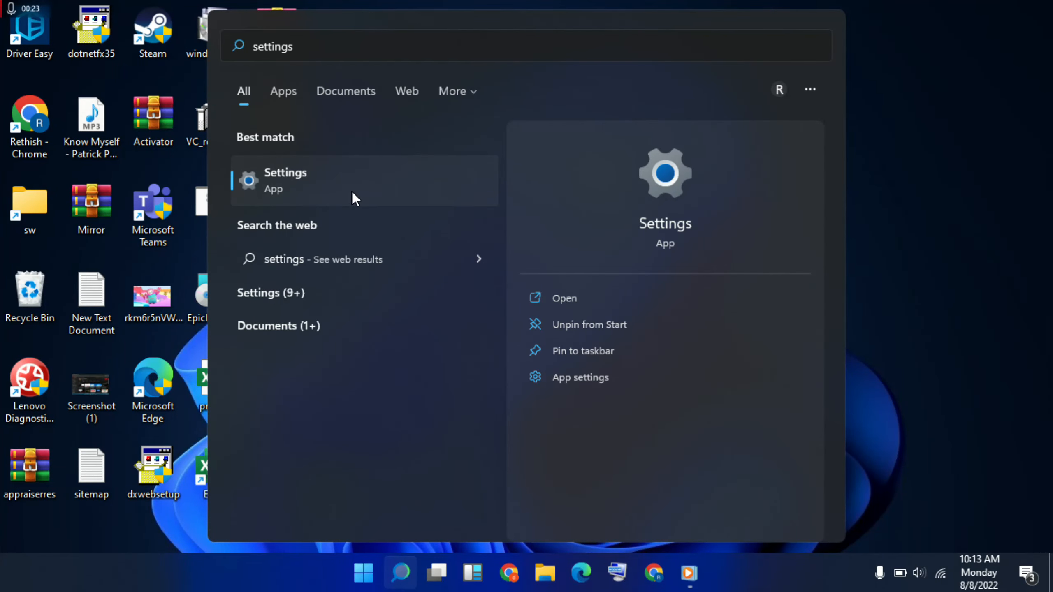
- Open Settings and go to Update & Security > Troubleshoot
{"action": "left_click", "coordinate": [286, 180]}
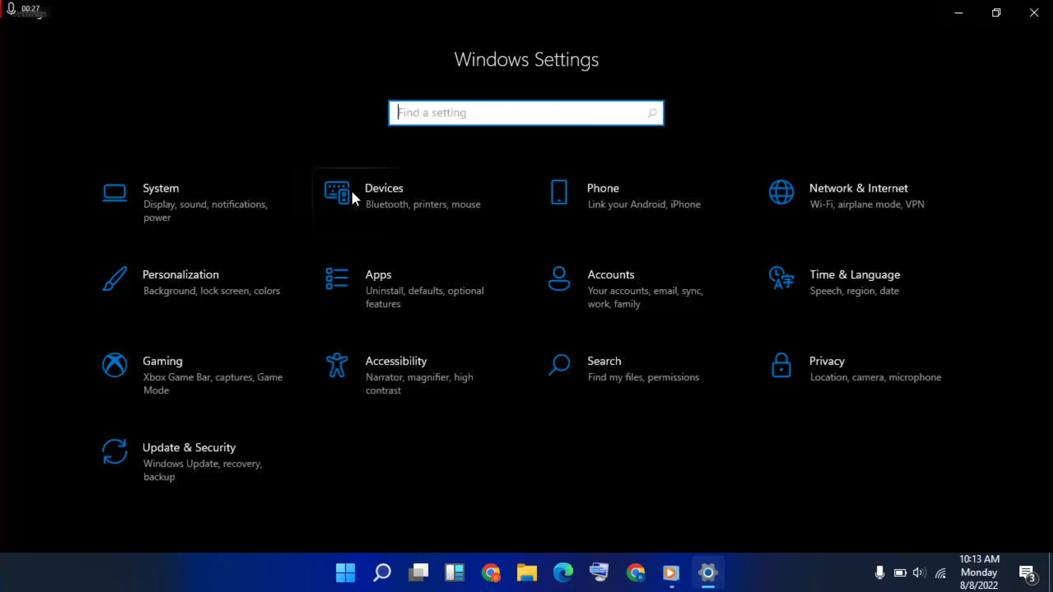
{"action": "mouse_move", "coordinate": [261, 469]}
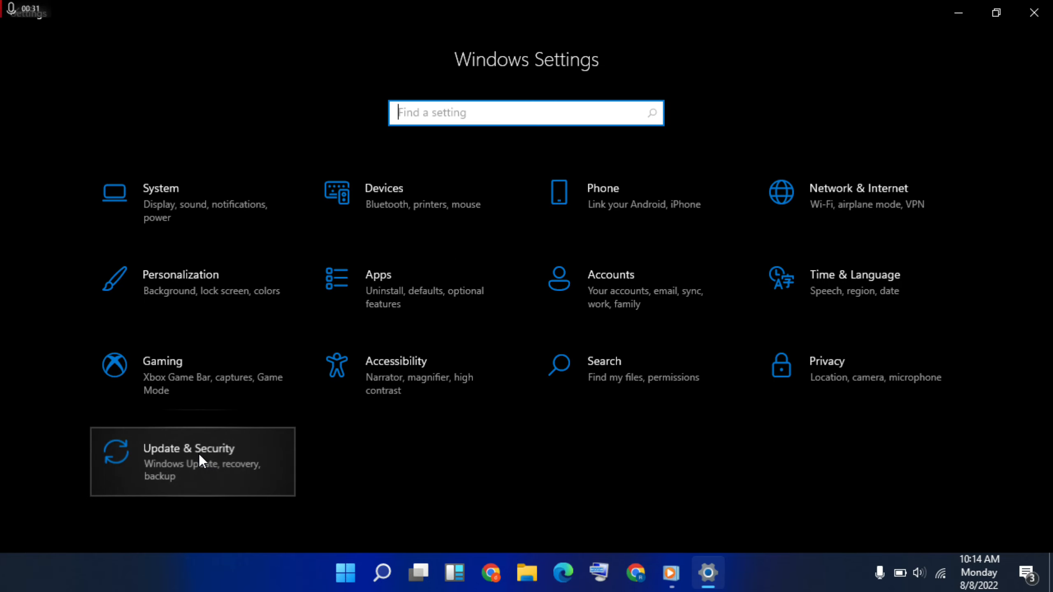
{"action": "left_click", "coordinate": [193, 462]}
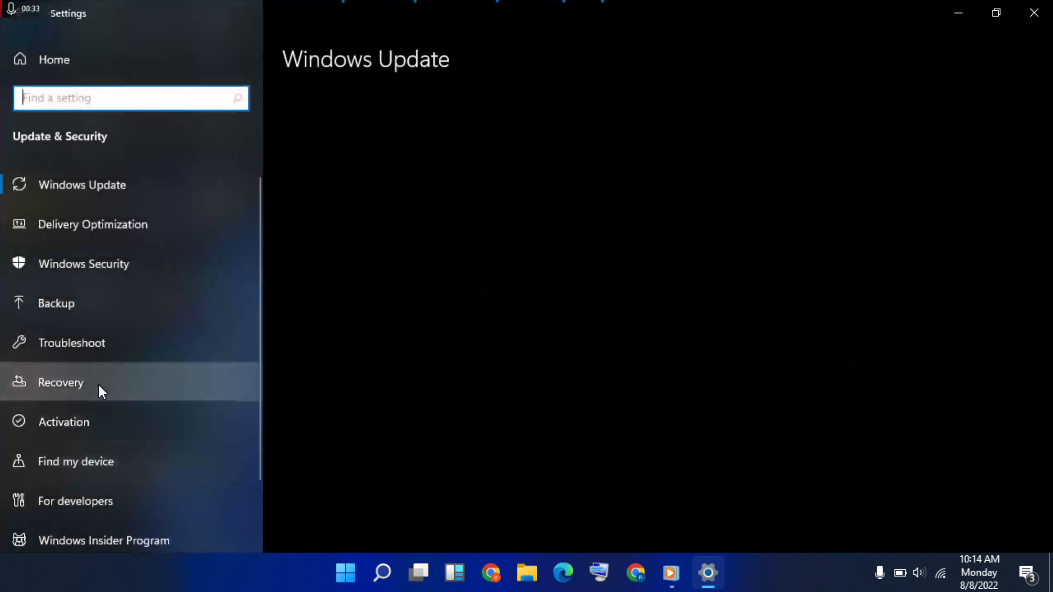
{"action": "mouse_move", "coordinate": [133, 342]}
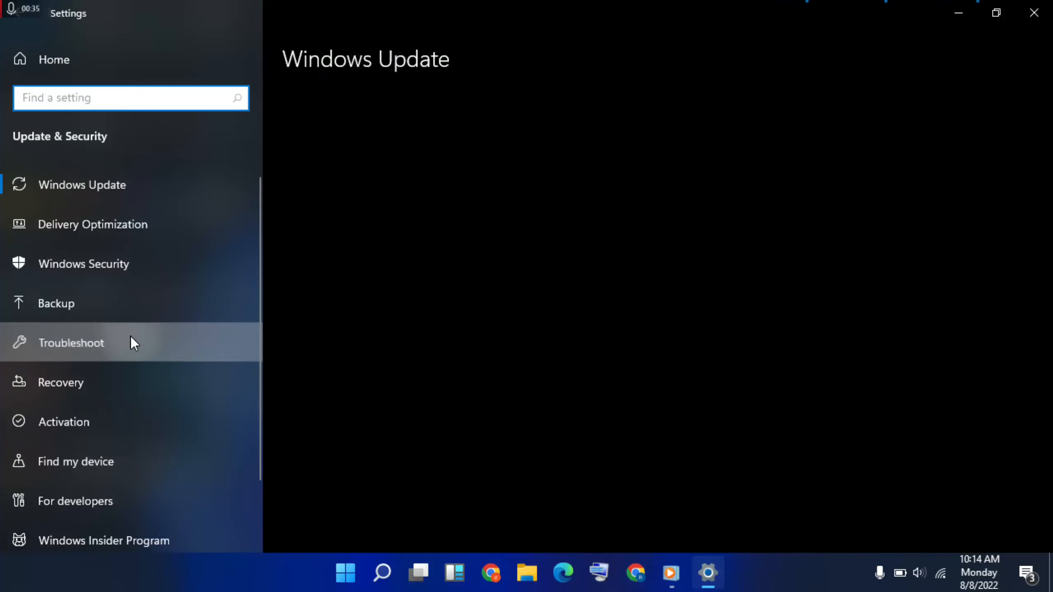
{"action": "mouse_move", "coordinate": [277, 407]}
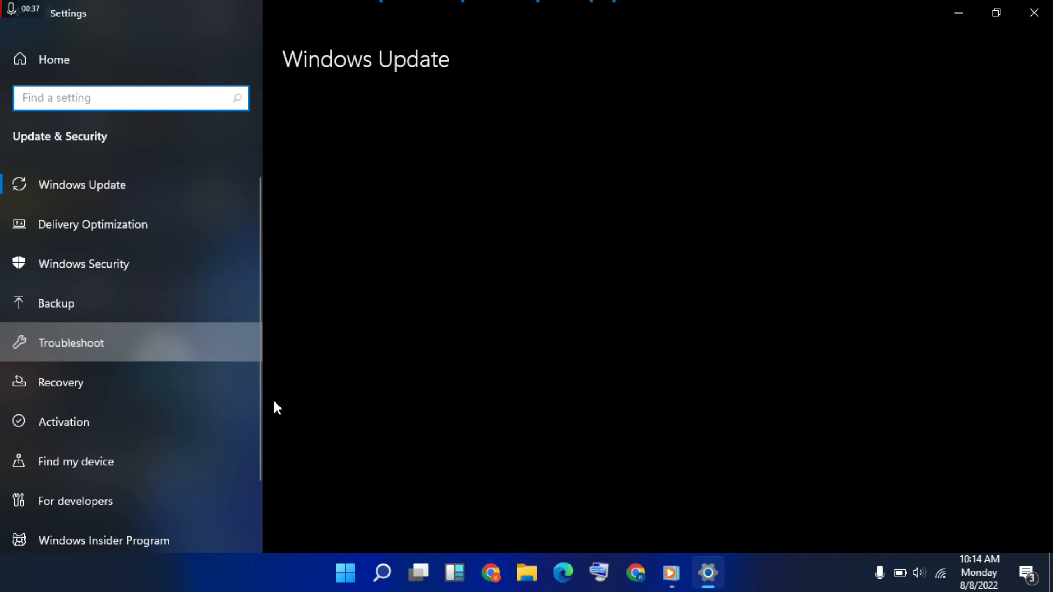
{"action": "left_click", "coordinate": [72, 343]}
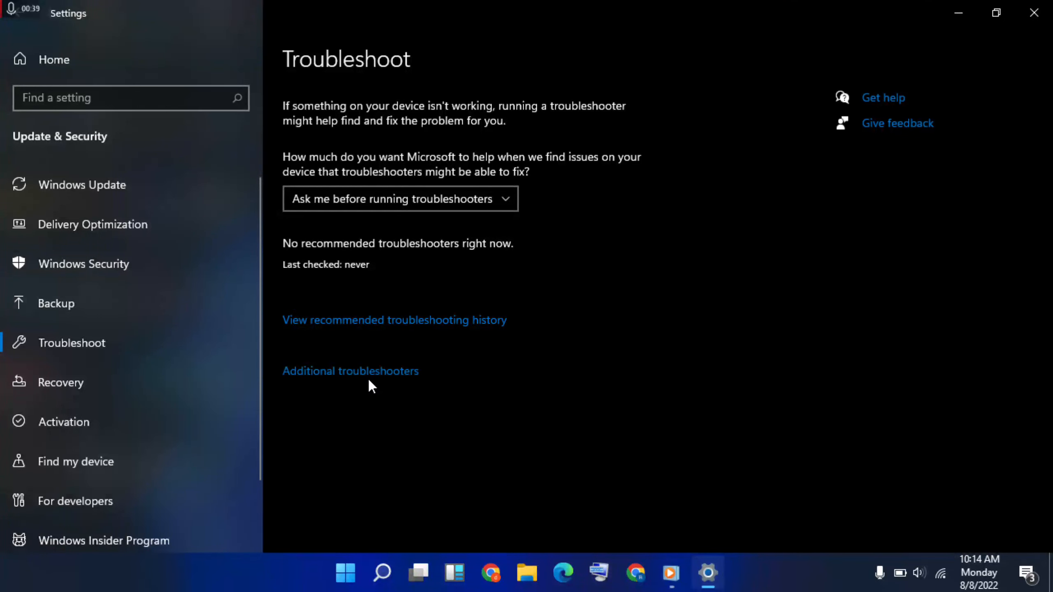
- Expand Program Compatibility Troubleshooter in the Additional troubleshooters list
{"action": "left_click", "coordinate": [351, 370]}
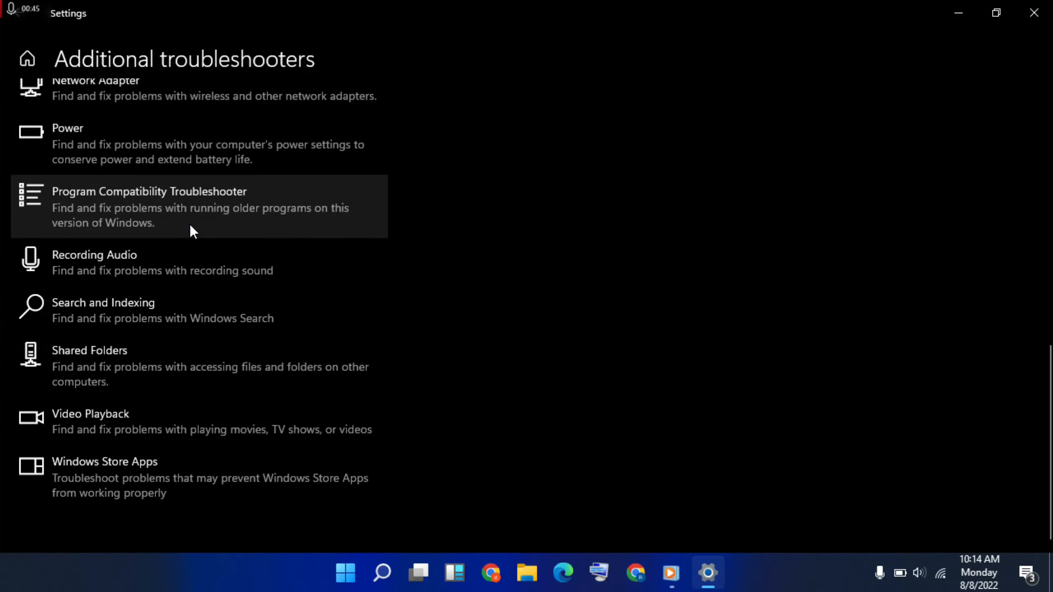
{"action": "left_click", "coordinate": [200, 206]}
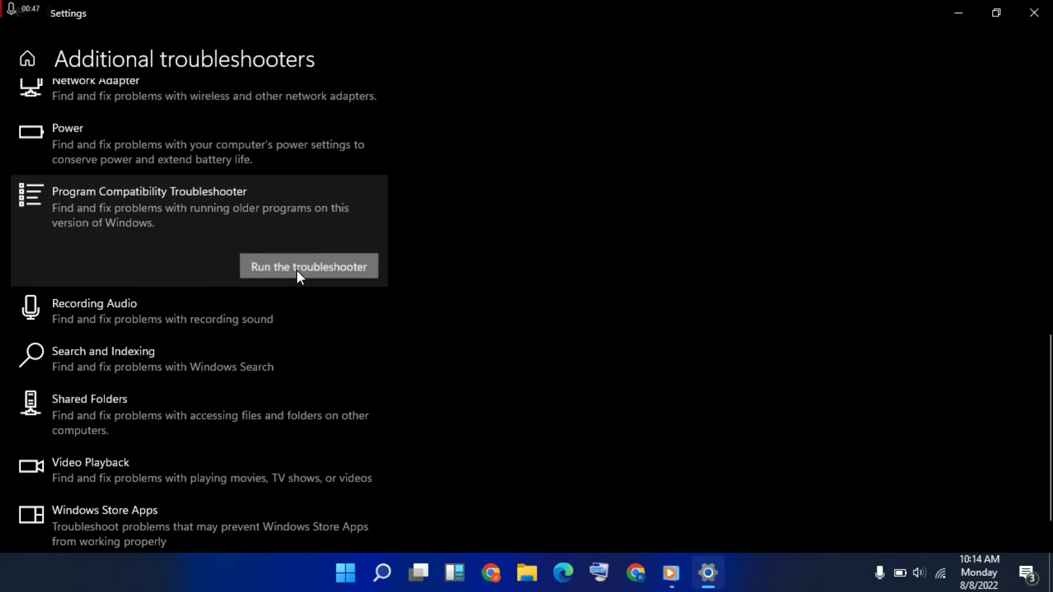
- Run the Program Compatibility Troubleshooter and let it detect issues
{"action": "left_click", "coordinate": [308, 267]}
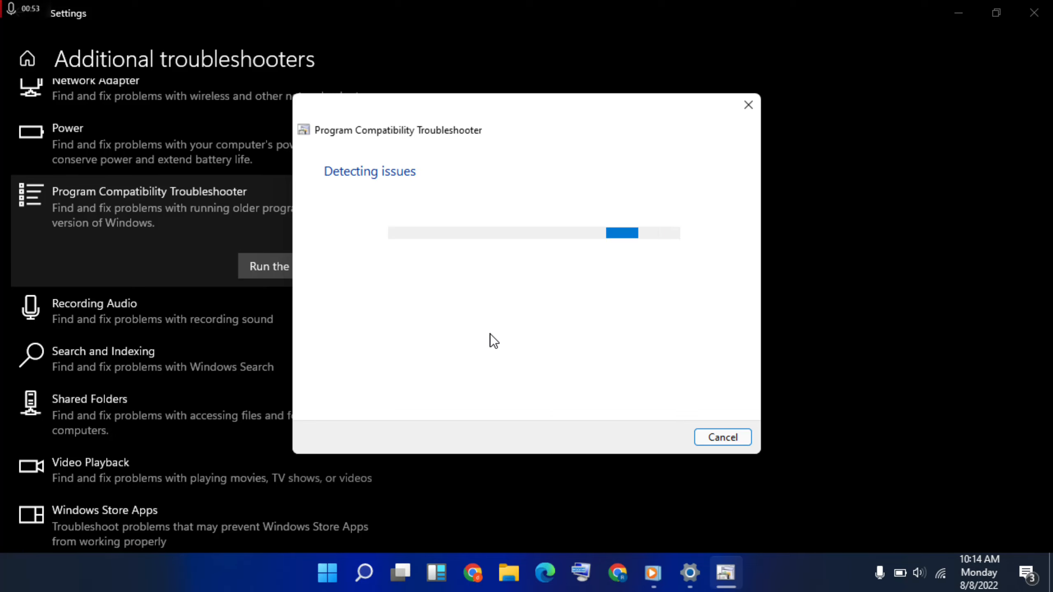
{"action": "mouse_move", "coordinate": [385, 215]}
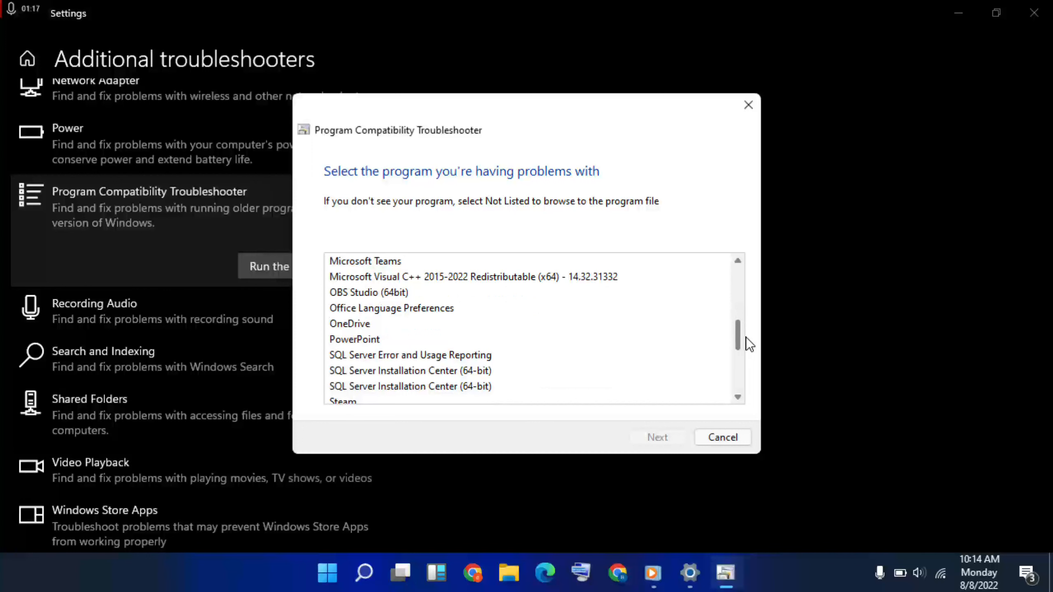
- Select Steam as the program with problems and continue
{"action": "left_click", "coordinate": [343, 386]}
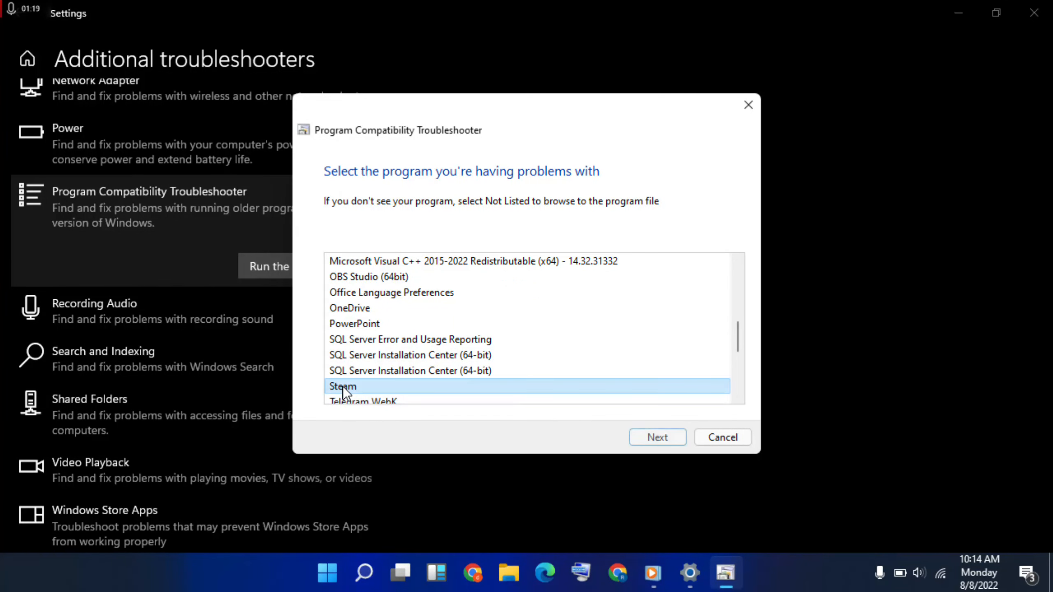
{"action": "left_click", "coordinate": [657, 438]}
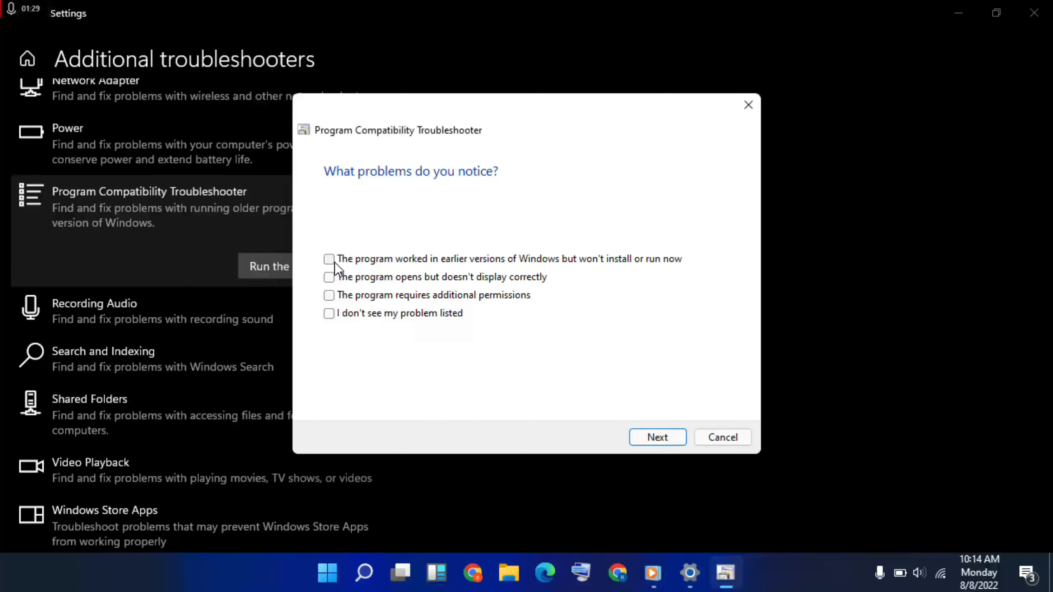
- Report that Steam worked in earlier Windows versions and the problem isn't listed
{"action": "left_click", "coordinate": [329, 259]}
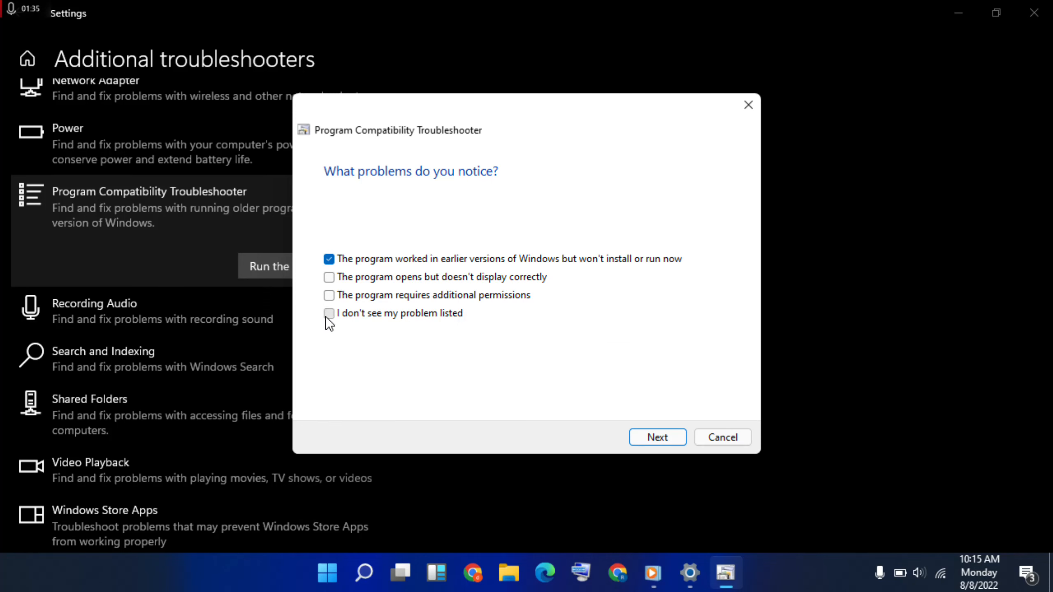
{"action": "left_click", "coordinate": [329, 314]}
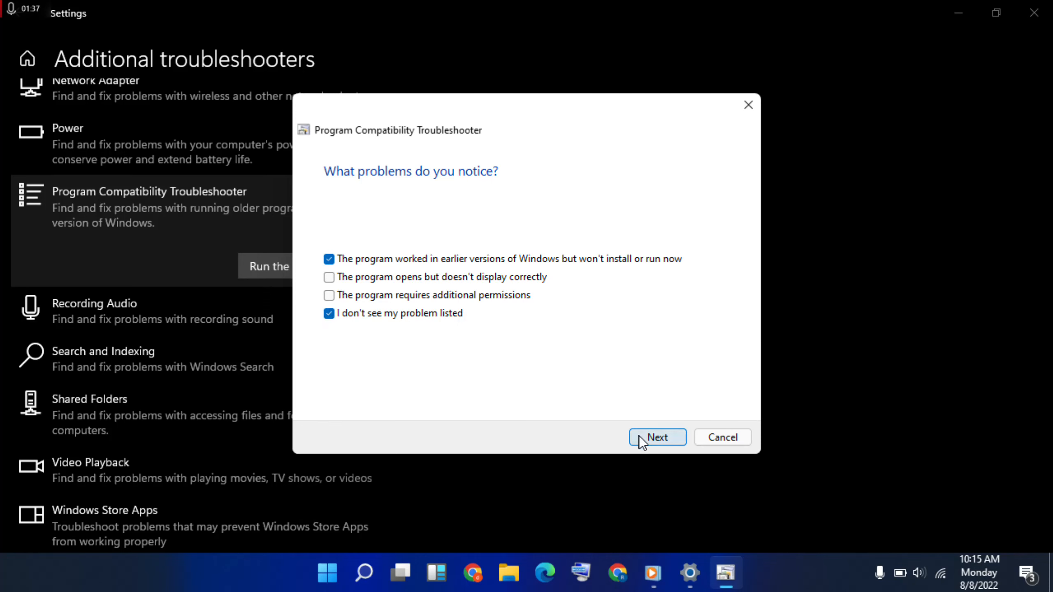
{"action": "left_click", "coordinate": [657, 438]}
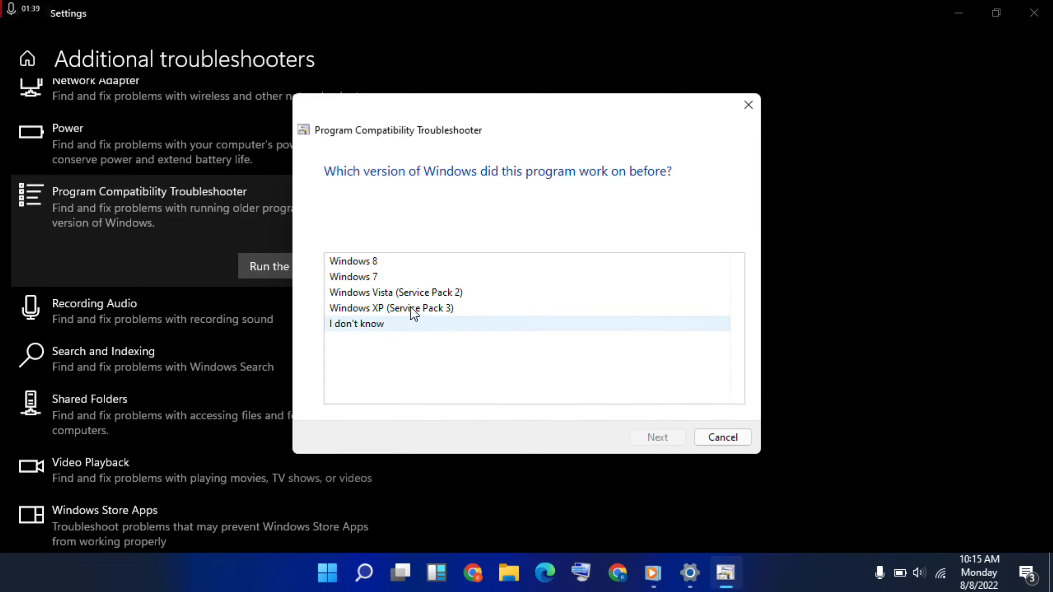
- Choose Windows 8 as the version Steam previously worked on
{"action": "left_click", "coordinate": [353, 261]}
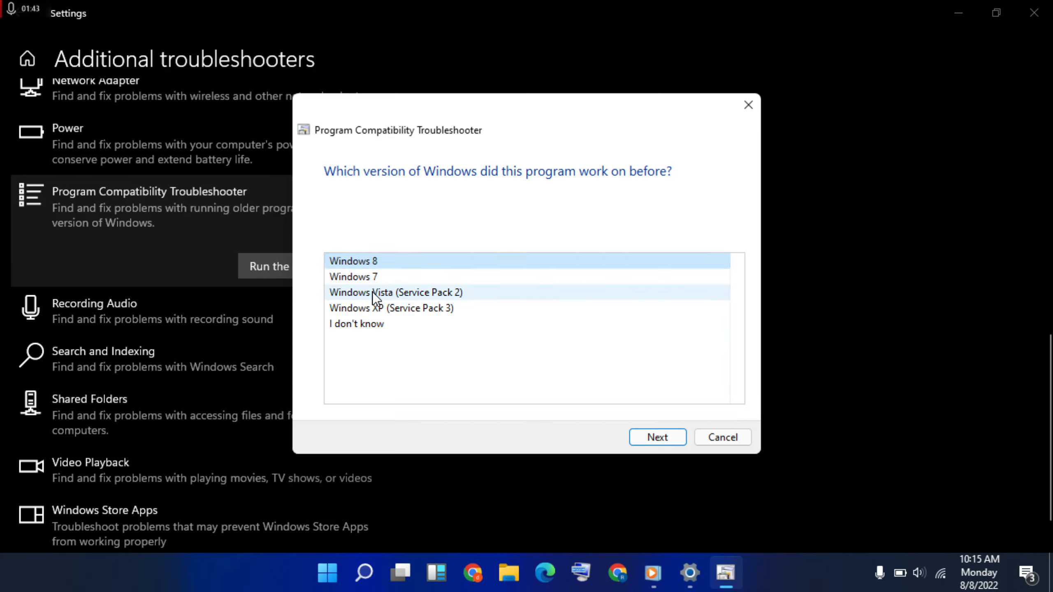
{"action": "mouse_move", "coordinate": [485, 238]}
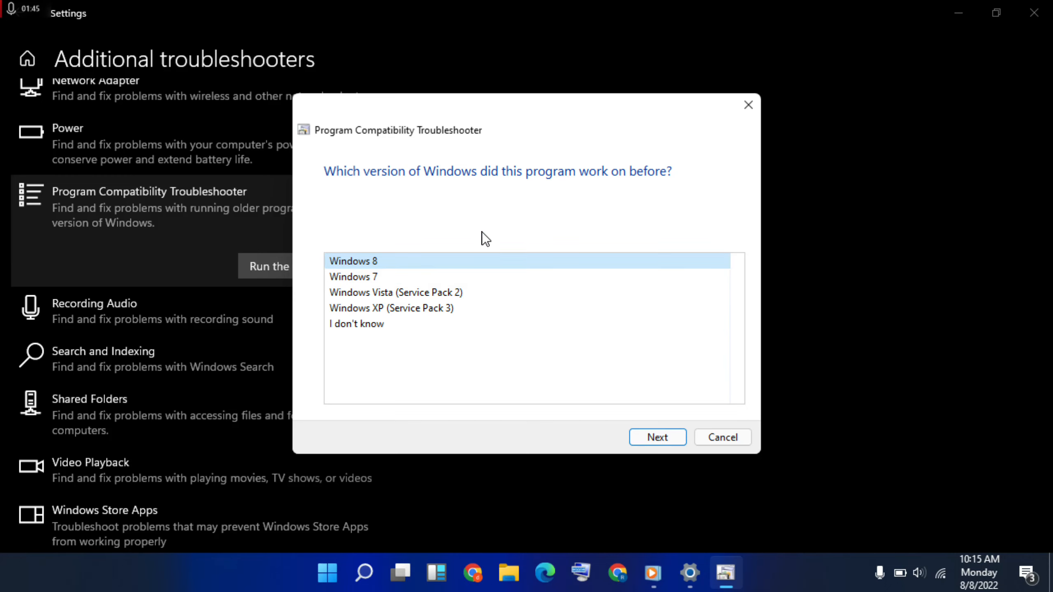
{"action": "left_click", "coordinate": [656, 437]}
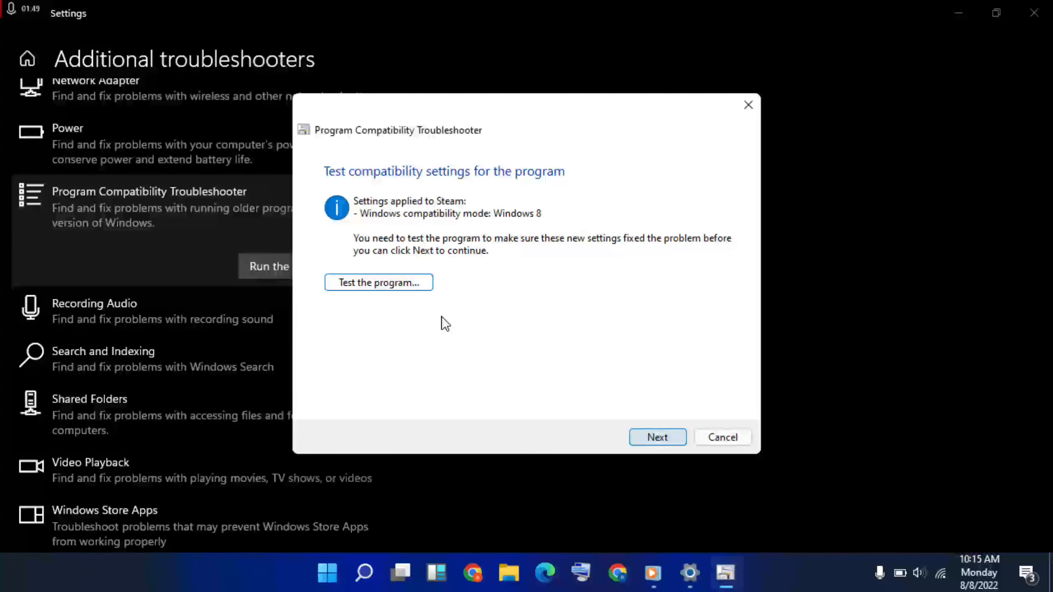
- Test-launch Steam in Windows 8 mode, close its update window, and continue
{"action": "left_click", "coordinate": [379, 282]}
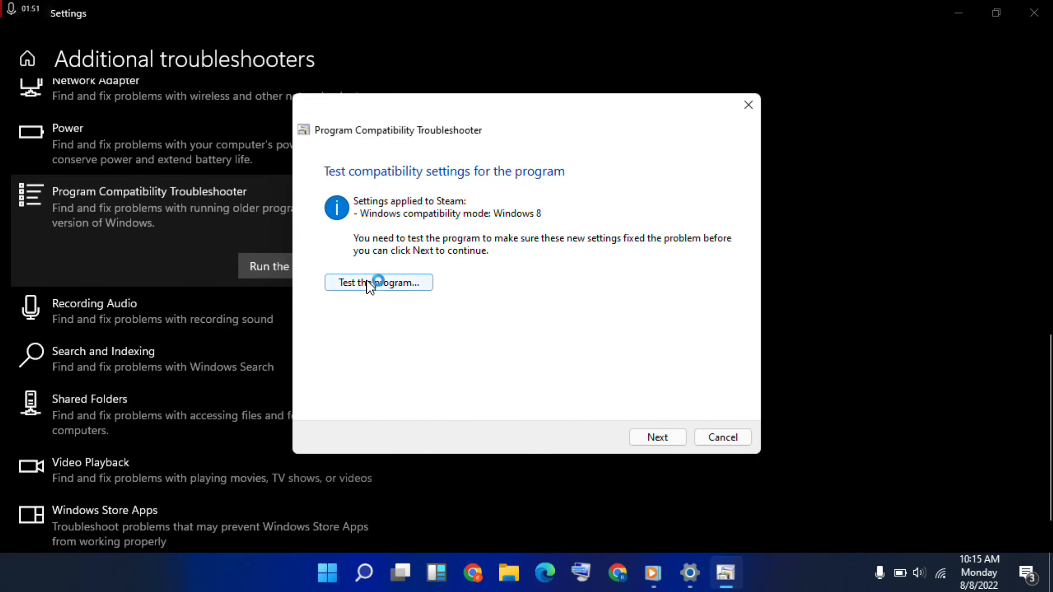
{"action": "left_click", "coordinate": [378, 282]}
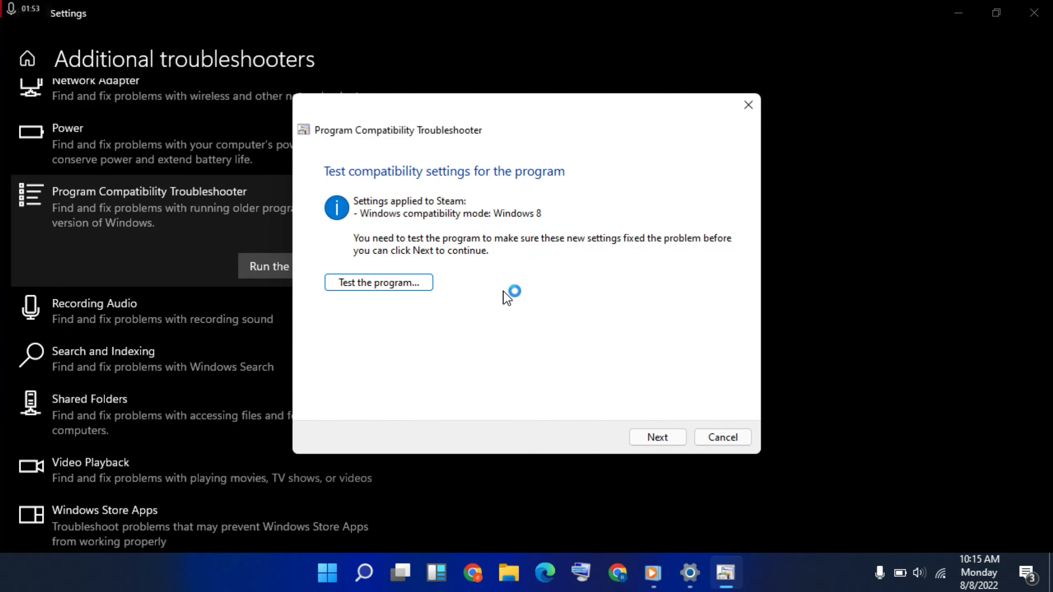
{"action": "mouse_move", "coordinate": [495, 290]}
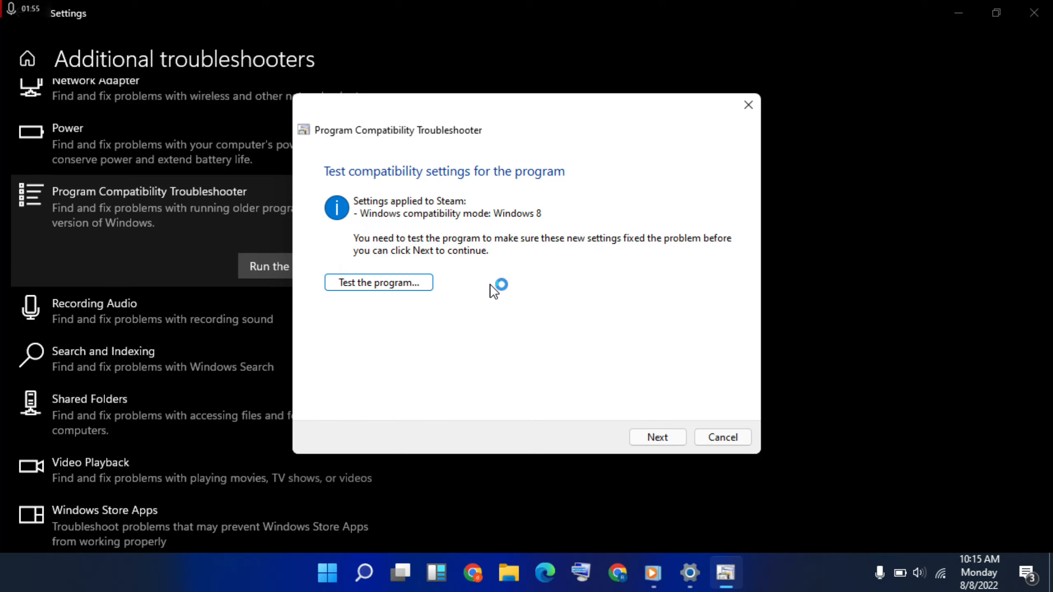
{"action": "left_click", "coordinate": [378, 282]}
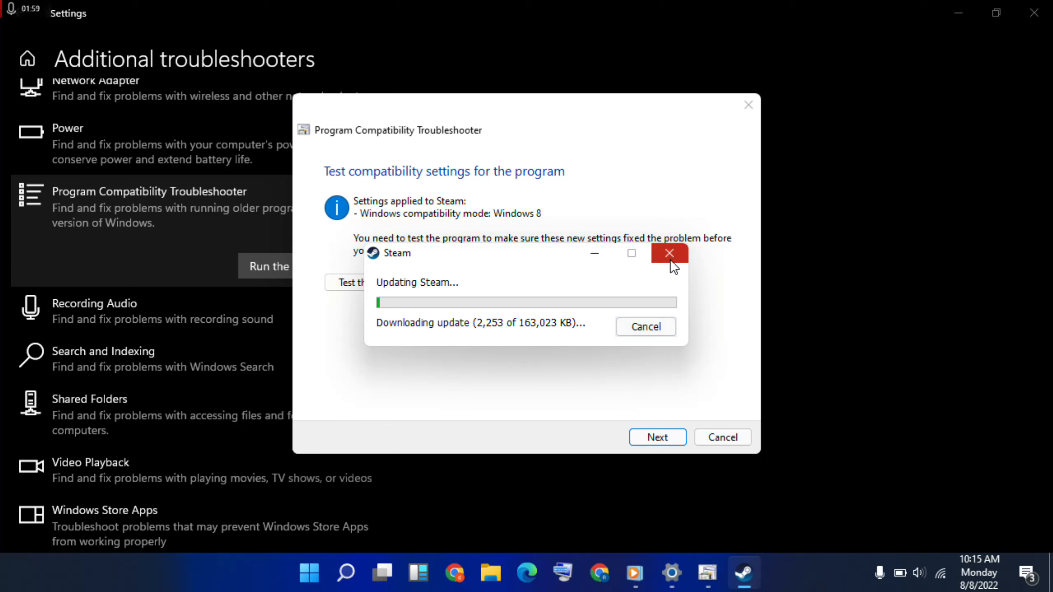
{"action": "left_click", "coordinate": [669, 254]}
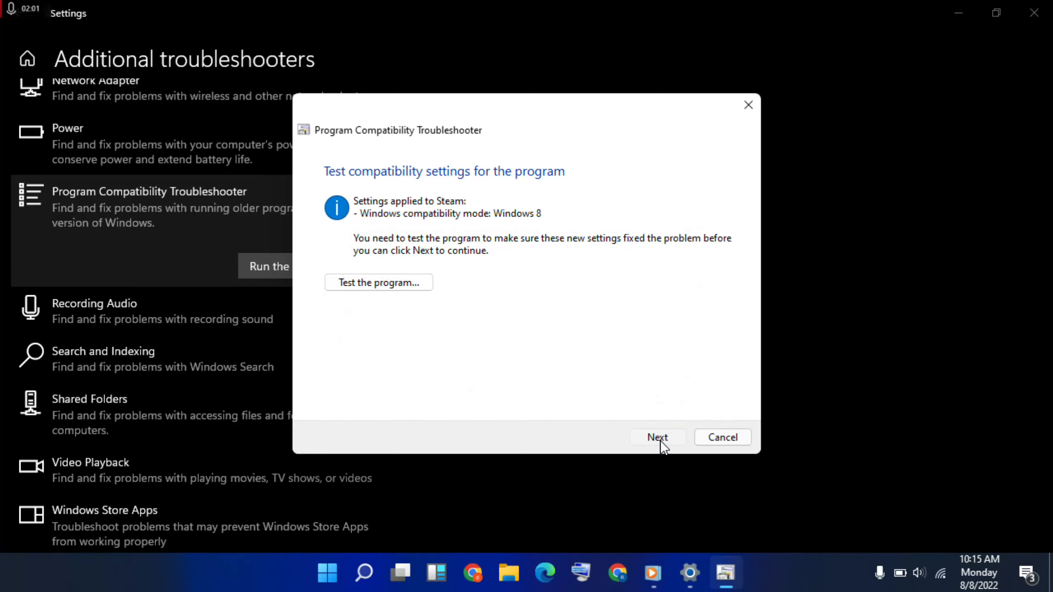
{"action": "left_click", "coordinate": [656, 438]}
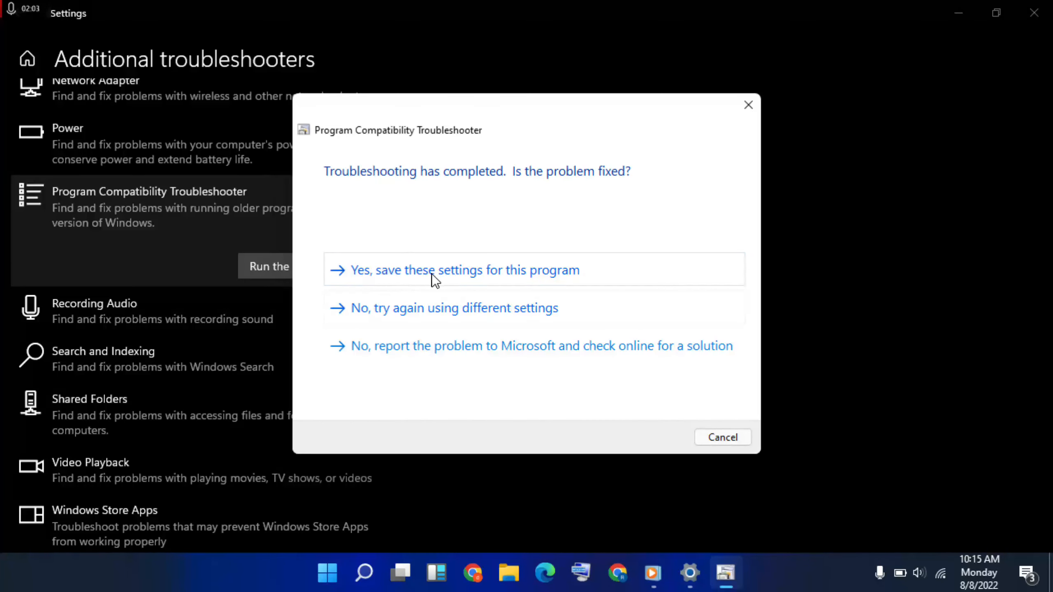
- Save the Windows 8 settings for Steam and close the finished troubleshooter
{"action": "left_click", "coordinate": [462, 269]}
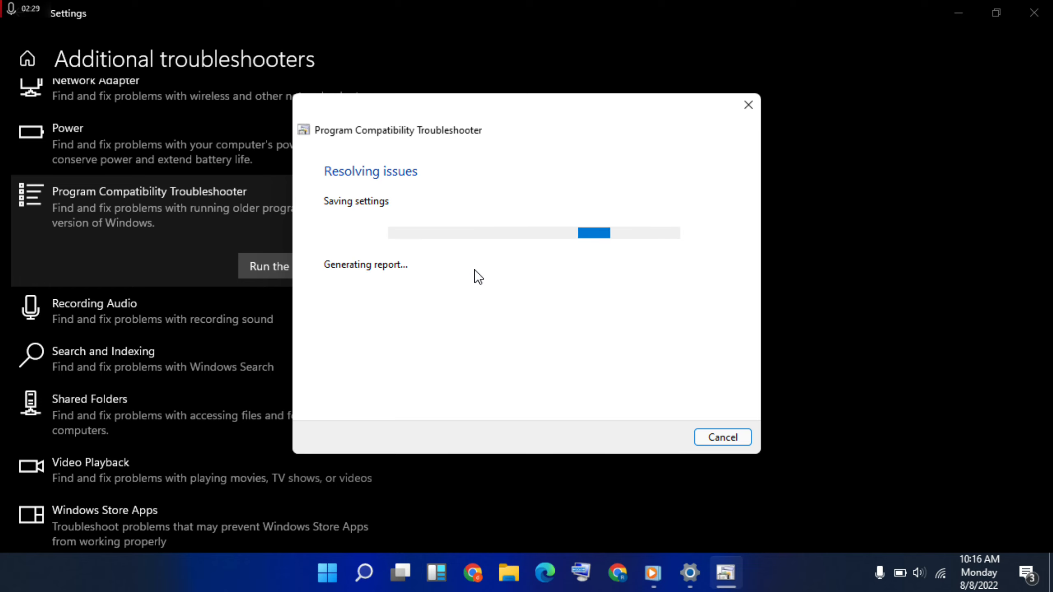
{"action": "mouse_move", "coordinate": [597, 271]}
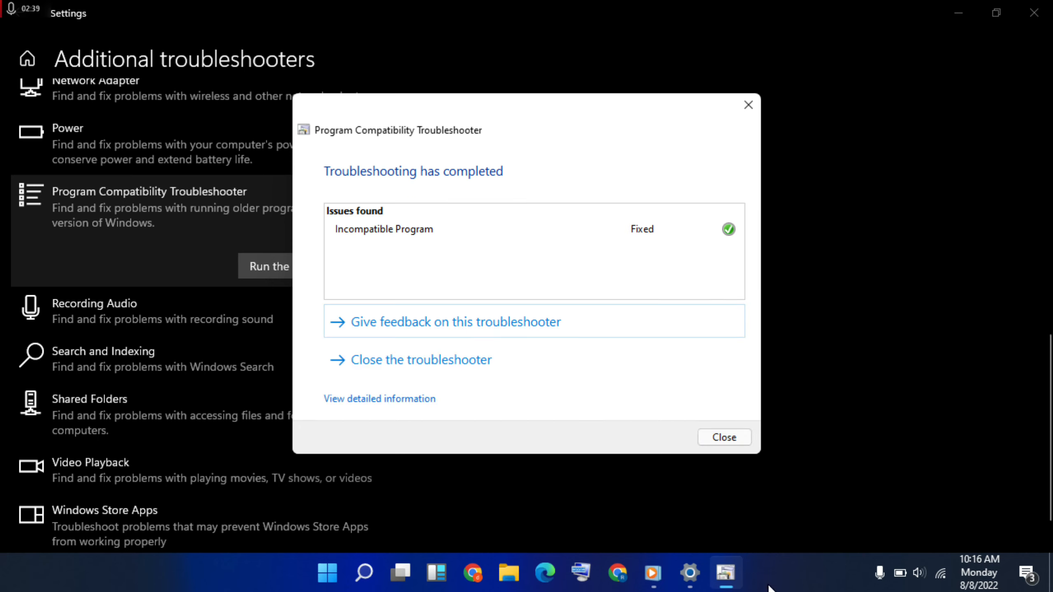
{"action": "left_click", "coordinate": [723, 438]}
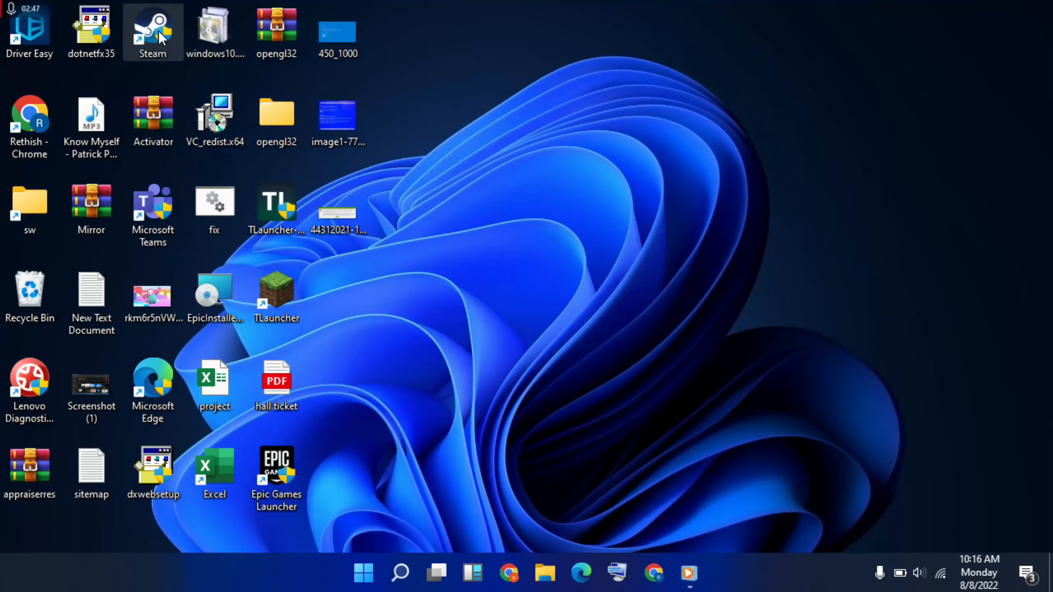
- Enable 'Run this program as an administrator' in the Steam shortcut's Compatibility properties
{"action": "right_click", "coordinate": [153, 26]}
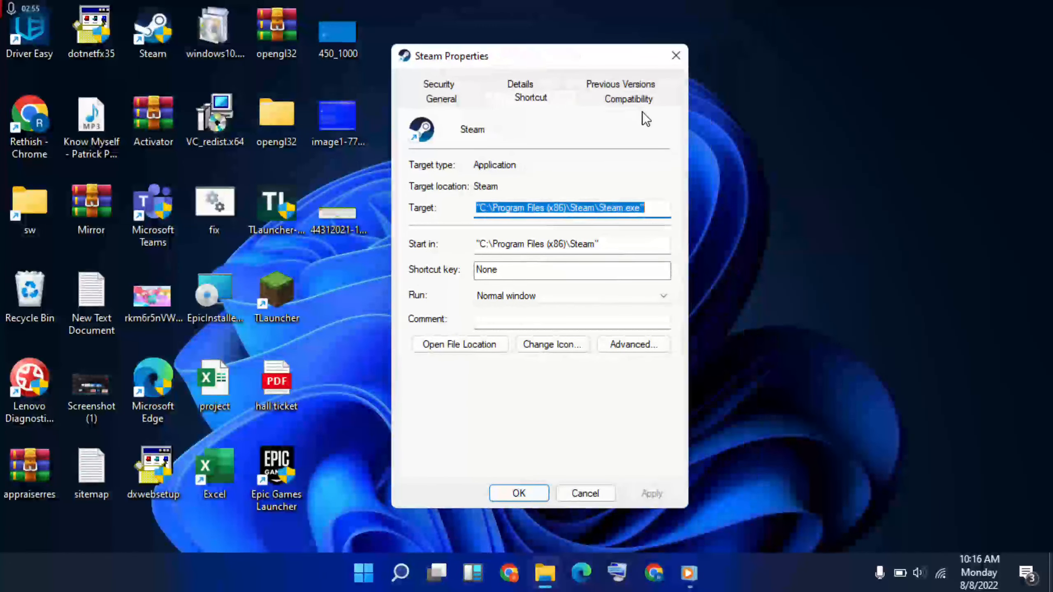
{"action": "left_click", "coordinate": [628, 99]}
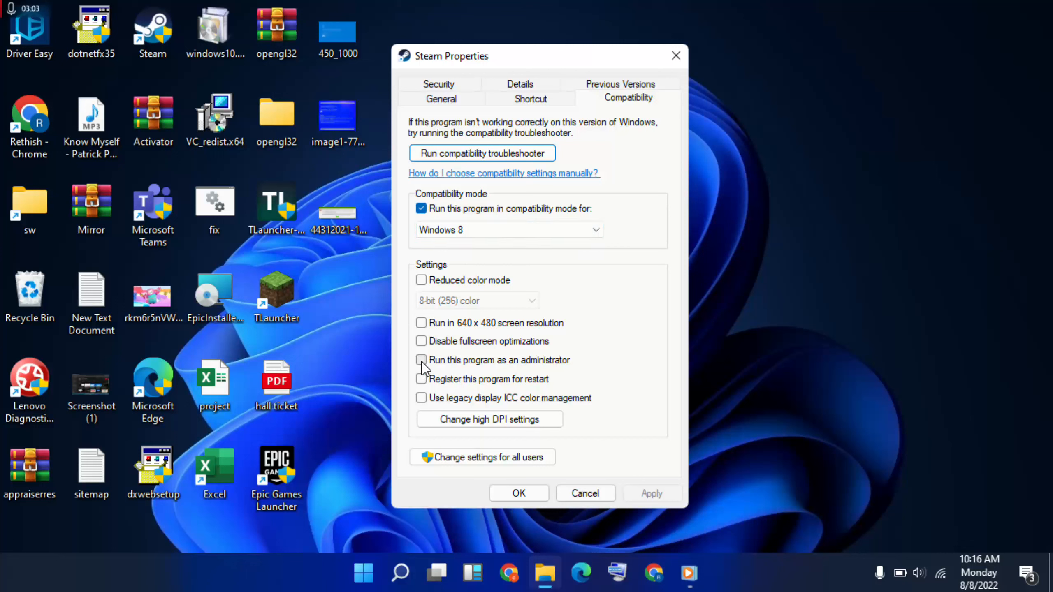
{"action": "left_click", "coordinate": [422, 360]}
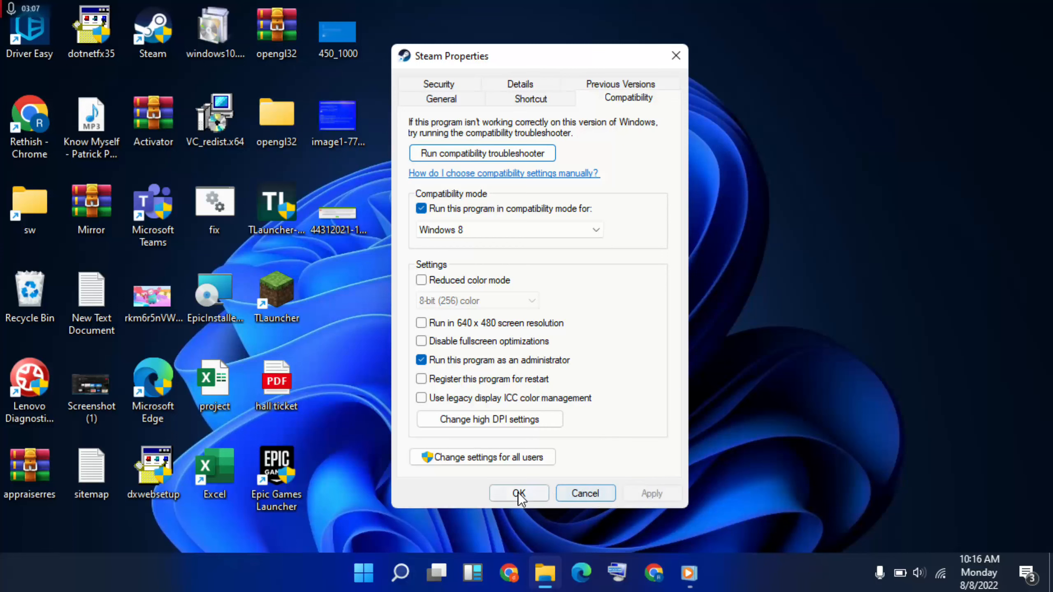
{"action": "left_click", "coordinate": [518, 493]}
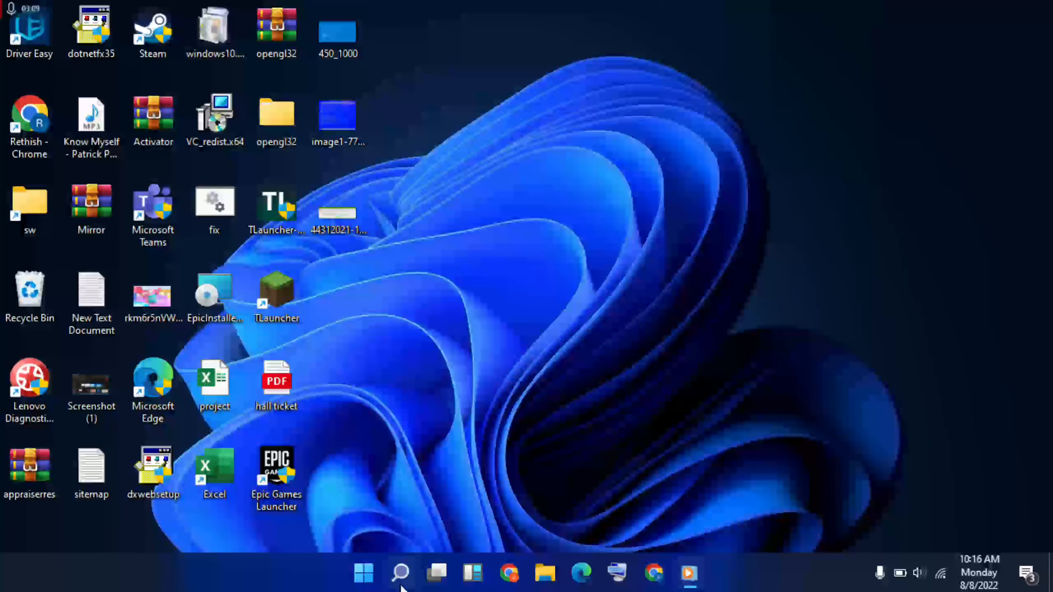
- Search for cmd and launch Command Prompt as administrator
{"action": "left_click", "coordinate": [400, 574]}
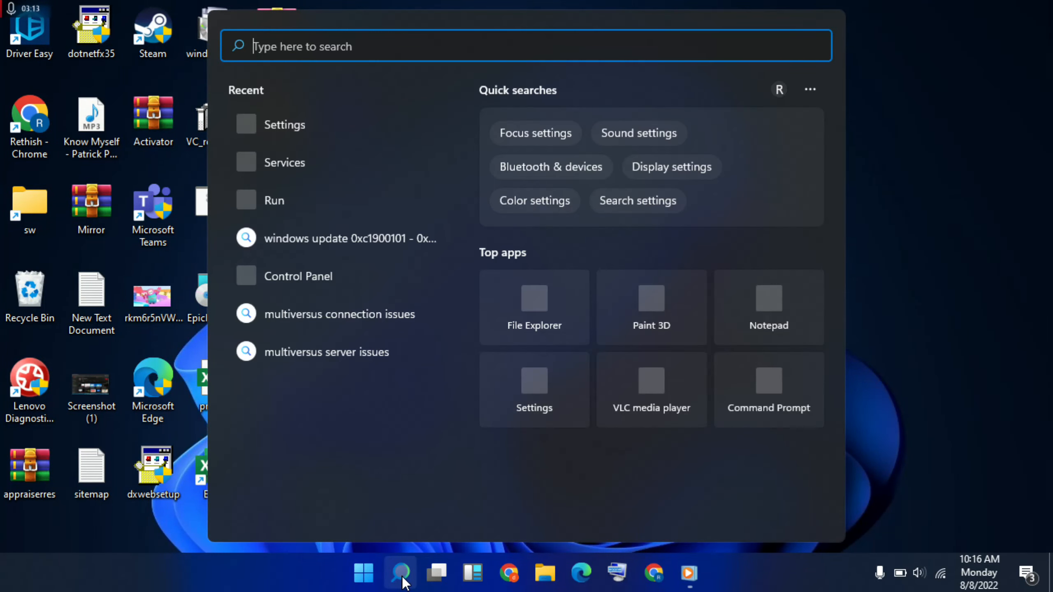
{"action": "type", "text": "cmd"}
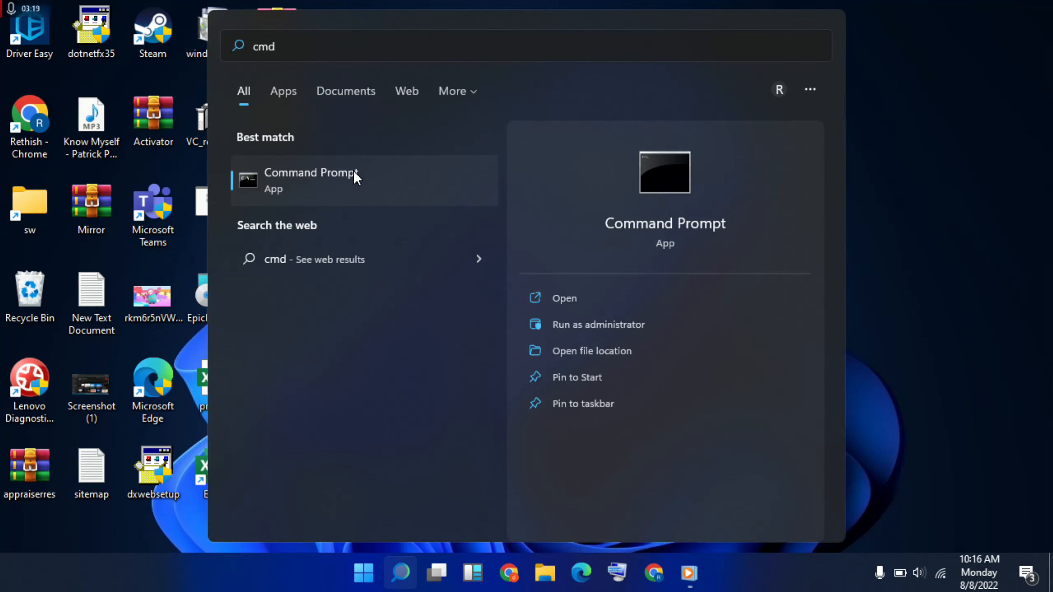
{"action": "right_click", "coordinate": [311, 179]}
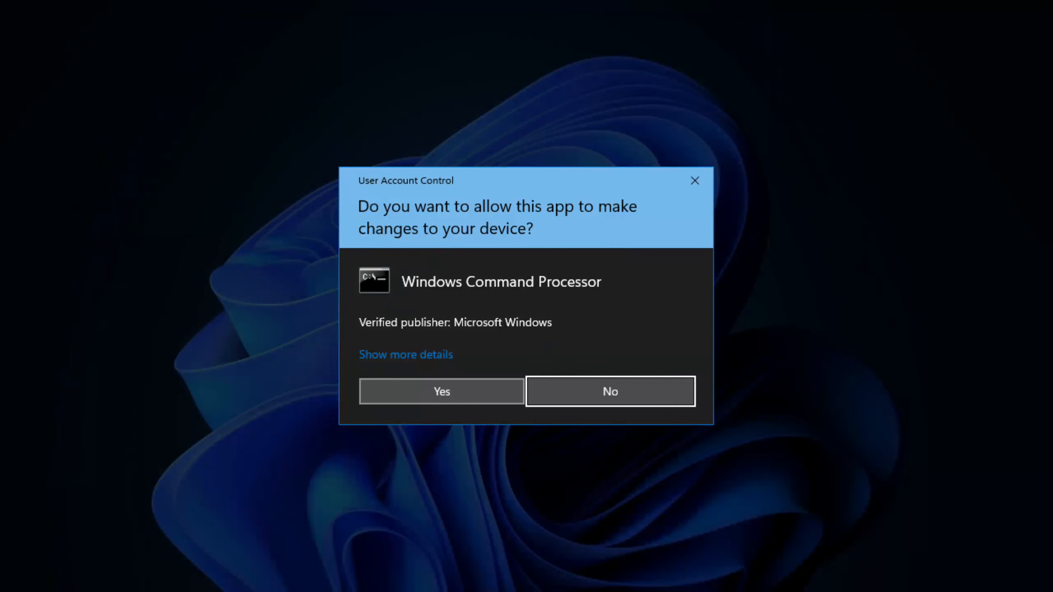
{"action": "left_click", "coordinate": [441, 391]}
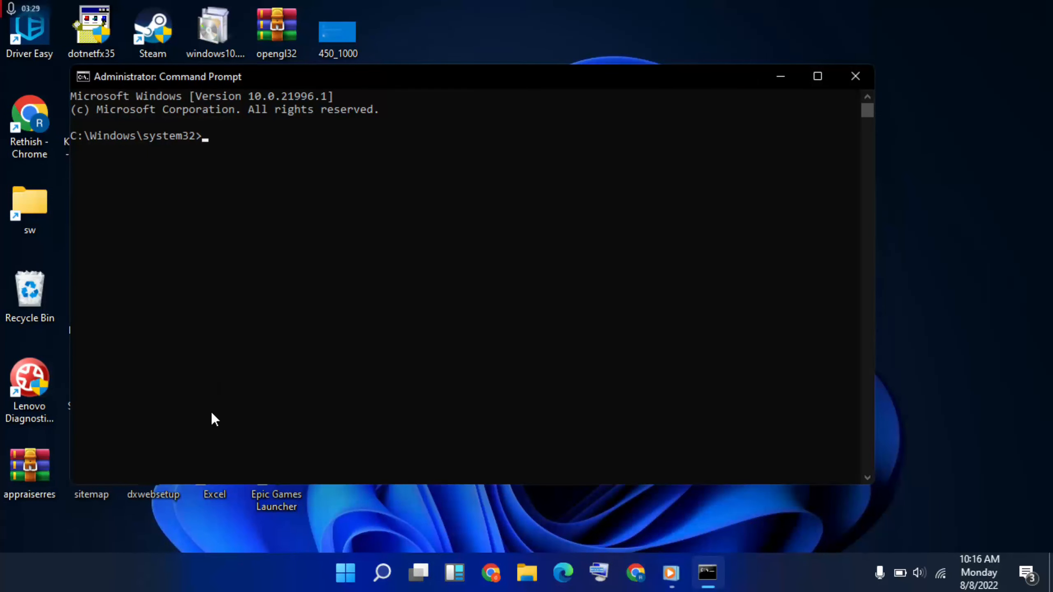
- Flush the DNS cache with ipconfig /flushdns and reset TCP/IP with netsh int ip reset
{"action": "type", "text": "ipcon"}
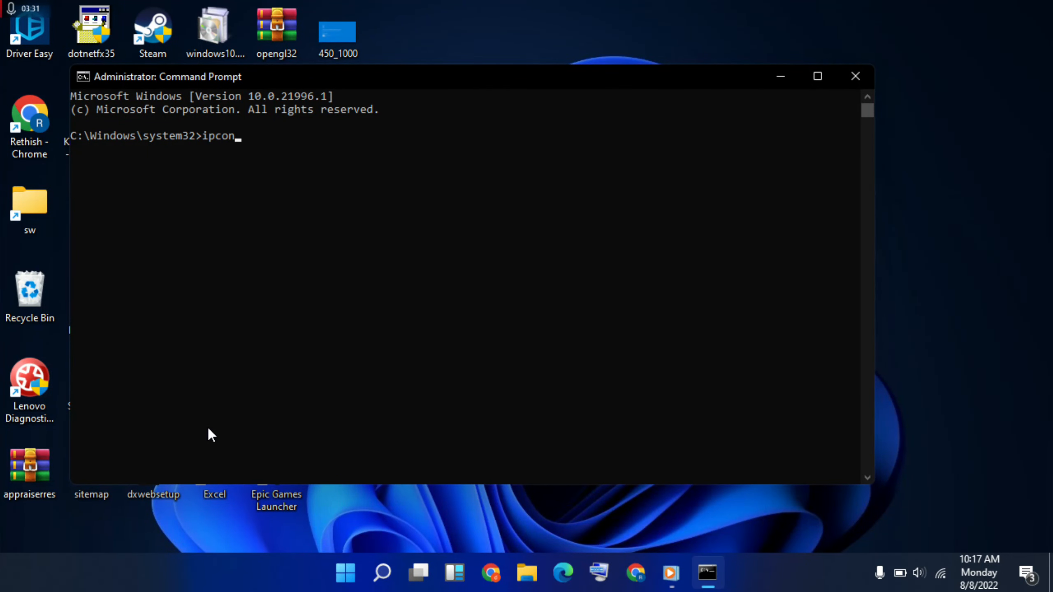
{"action": "type", "text": "fig"}
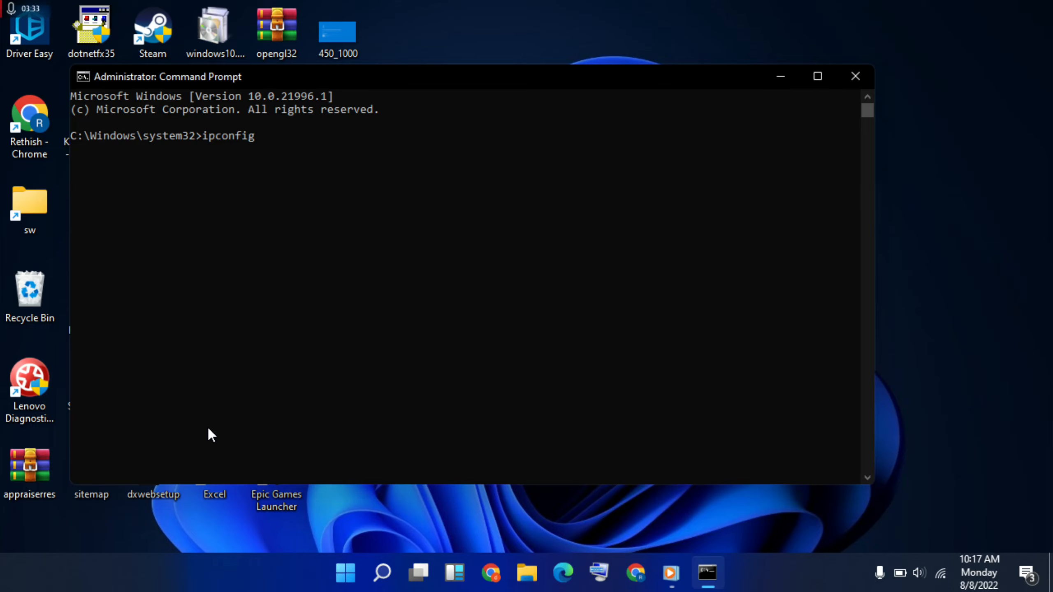
{"action": "type", "text": "/res"}
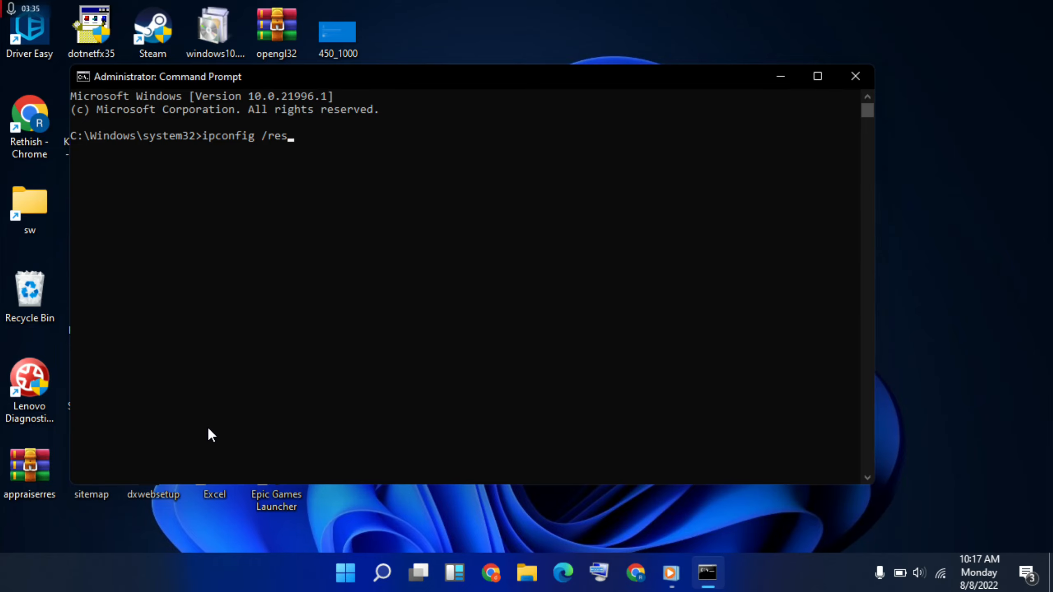
{"action": "key", "text": "Enter"}
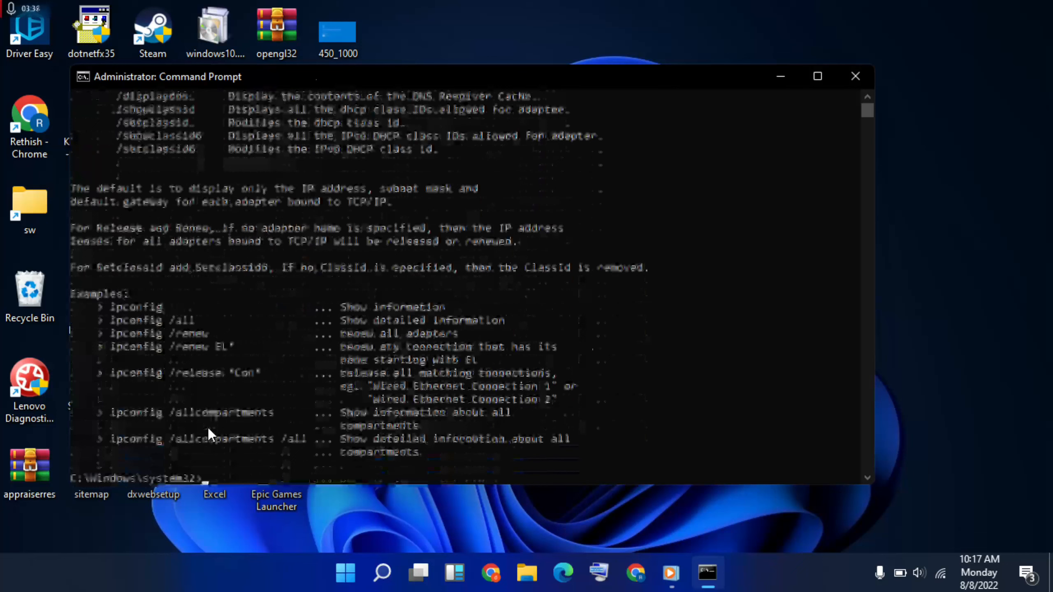
{"action": "type", "text": "ip"}
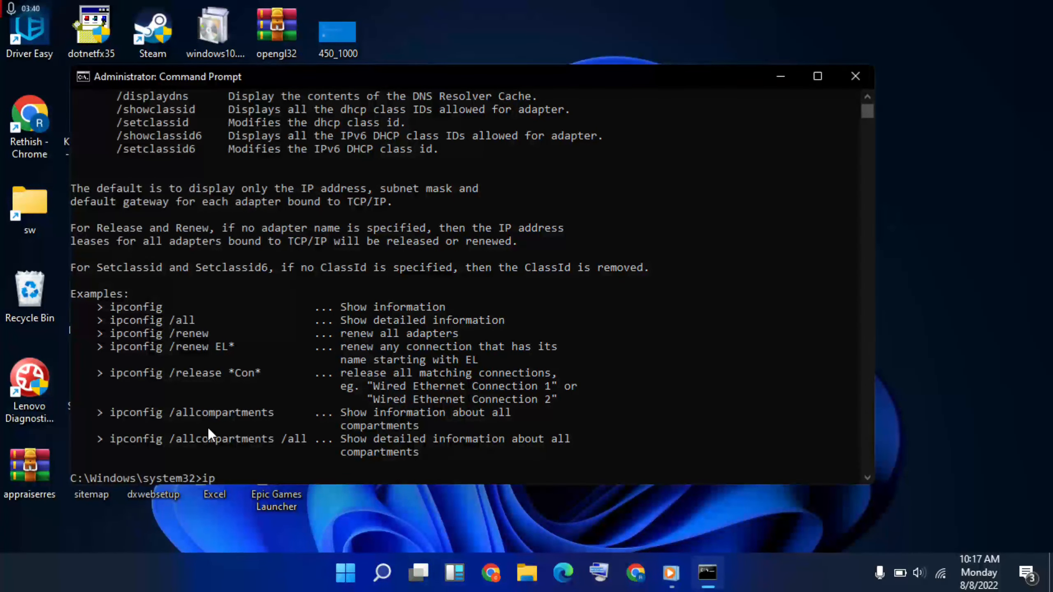
{"action": "type", "text": "config"}
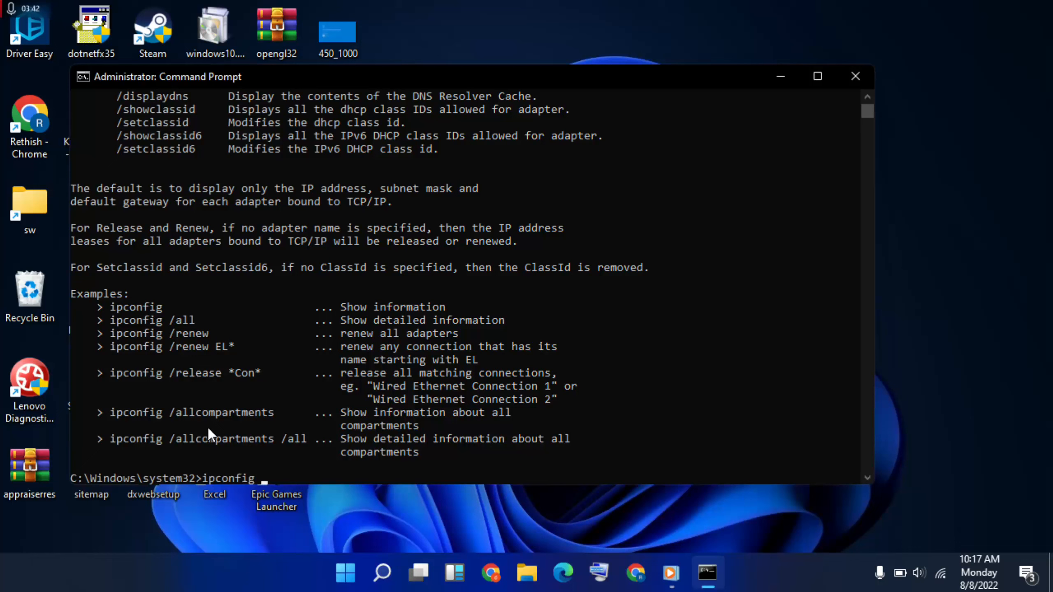
{"action": "type", "text": "/flushdns"}
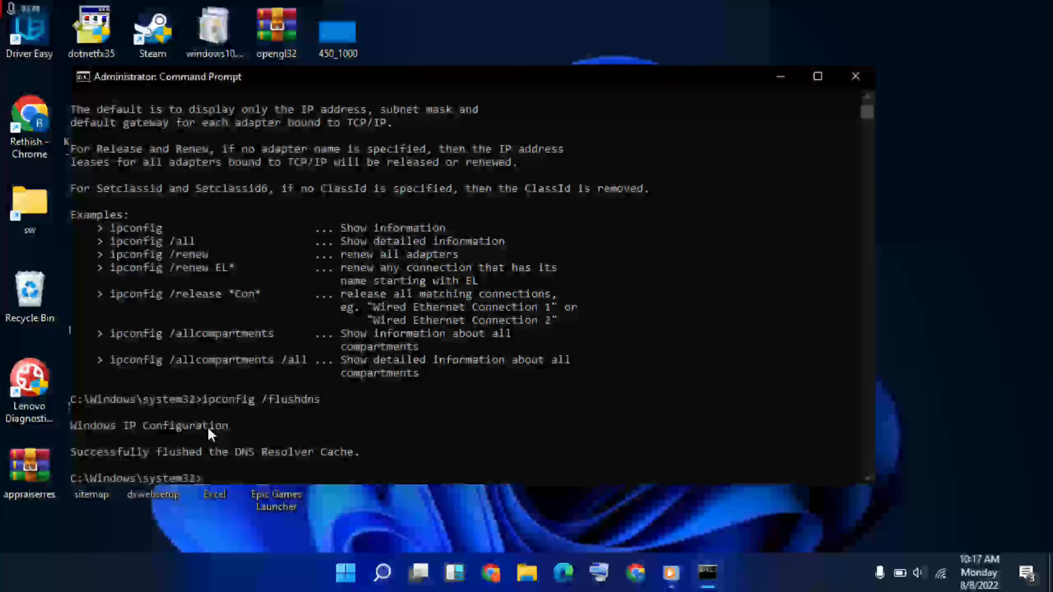
{"action": "type", "text": "netsh int ip"}
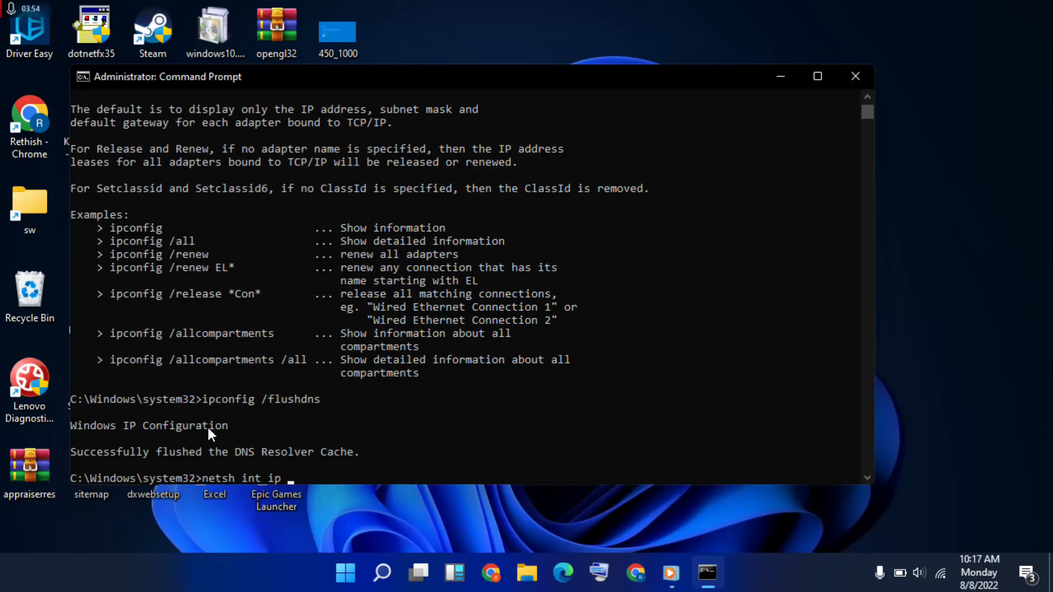
{"action": "type", "text": "reset"}
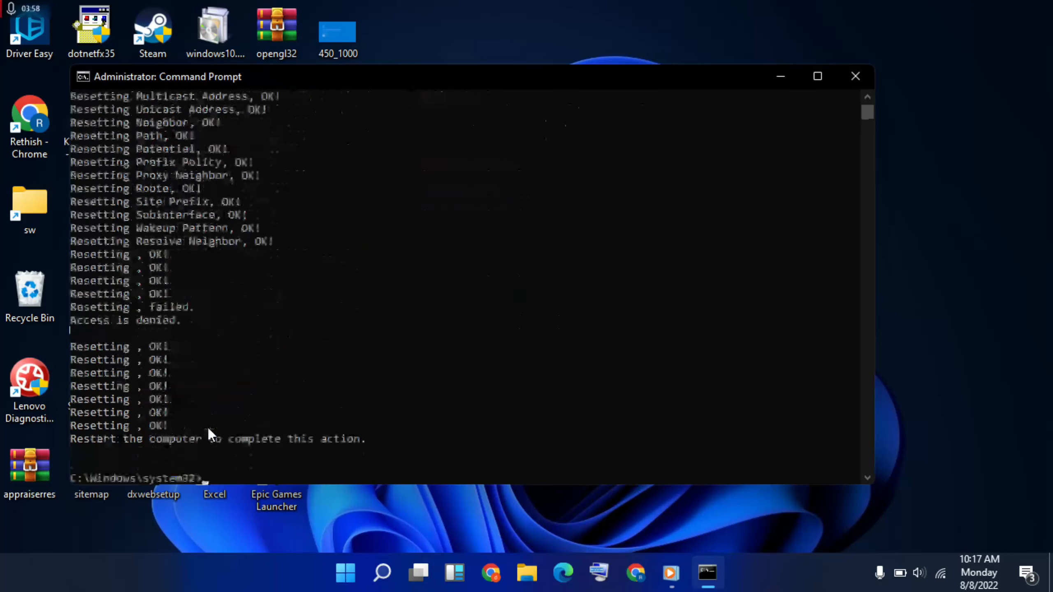
- Exit Command Prompt and show the restart options from the Start power menu
{"action": "type", "text": "ex"}
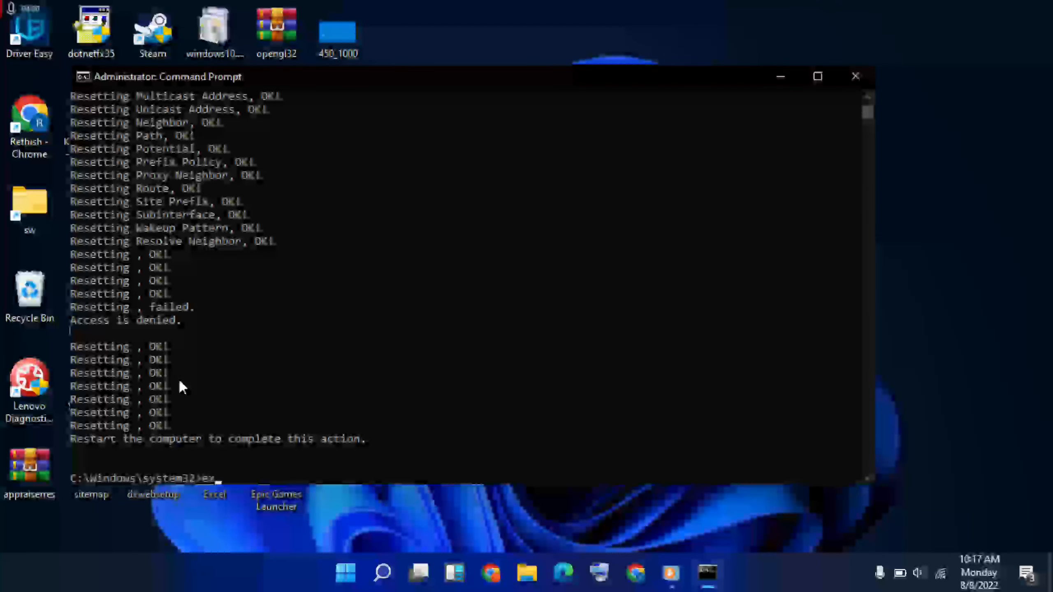
{"action": "left_click", "coordinate": [855, 75]}
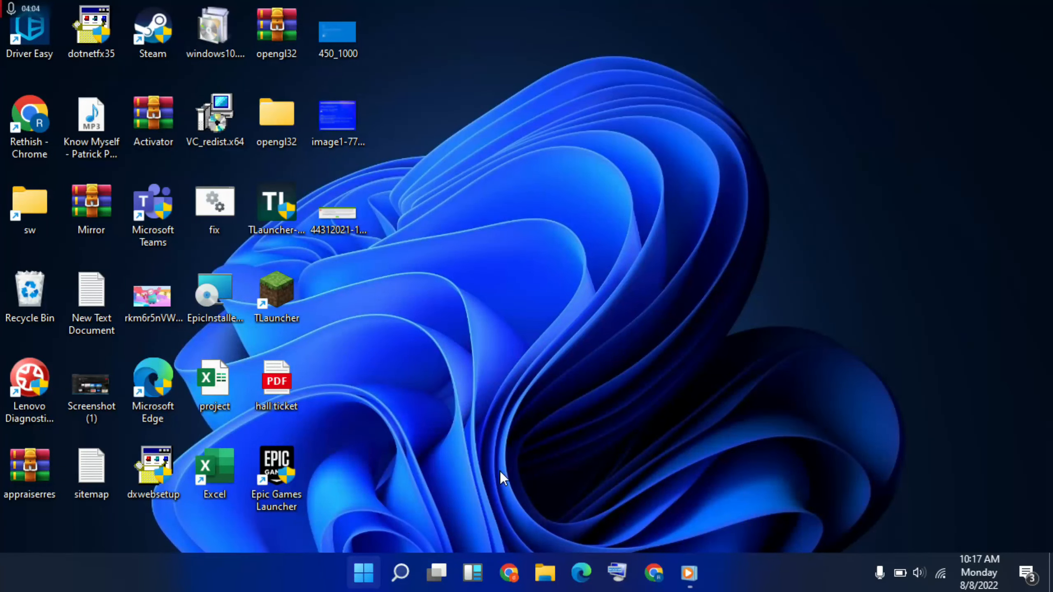
{"action": "left_click", "coordinate": [363, 573]}
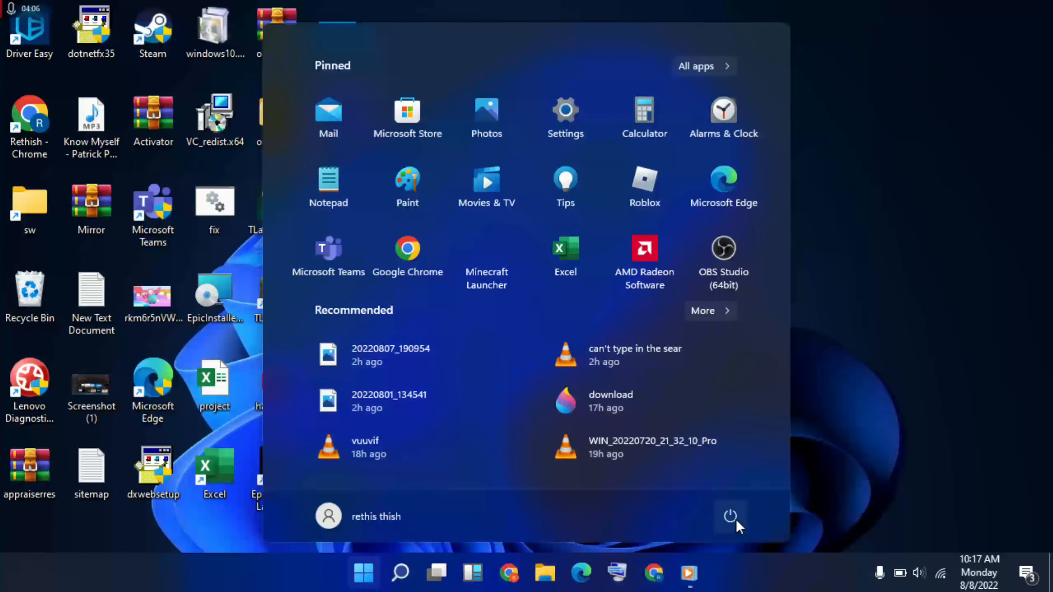
{"action": "left_click", "coordinate": [729, 516]}
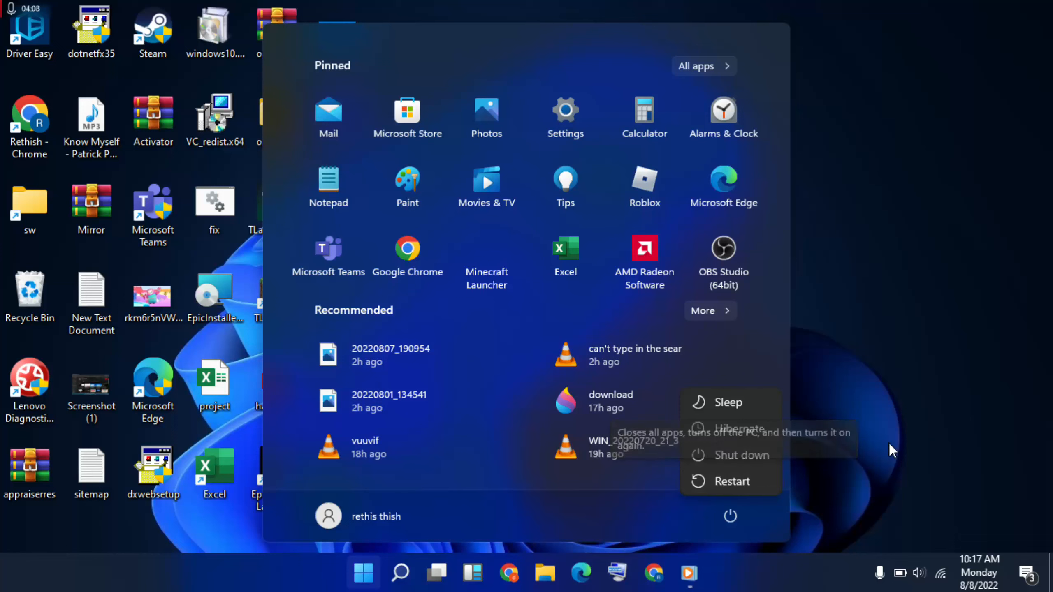